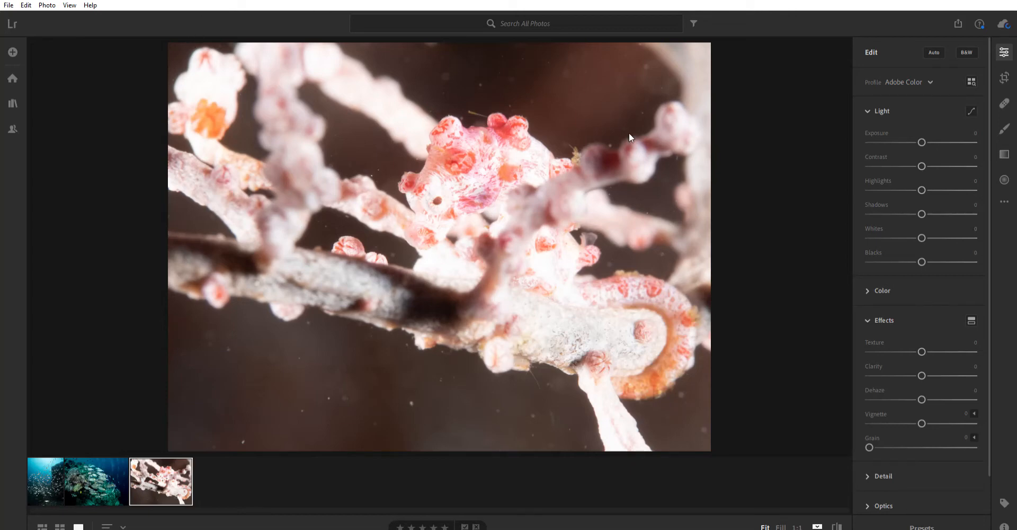
mouse_move(510, 303)
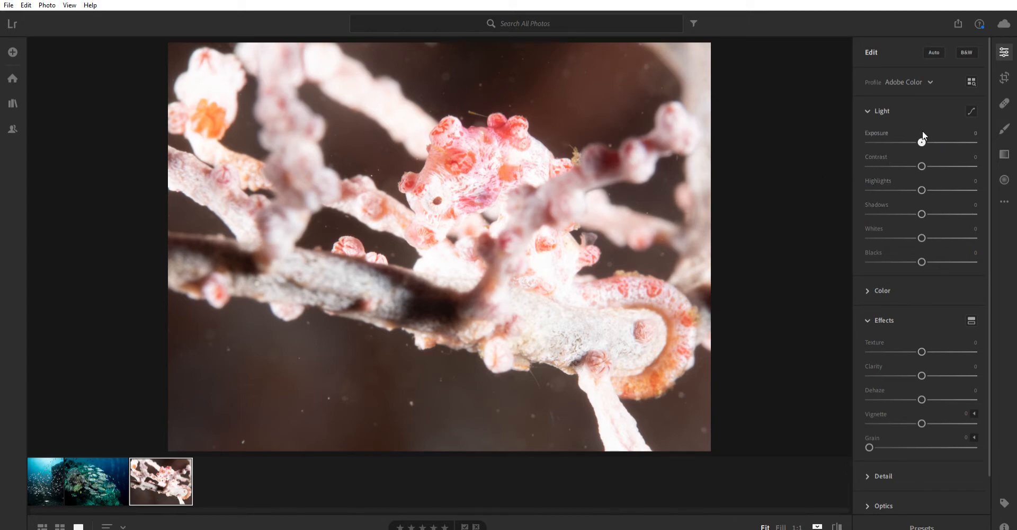
Nudge Exposure and return it to 0, then drag Highlights down to -94.
left_click_drag(921, 141, 918, 142)
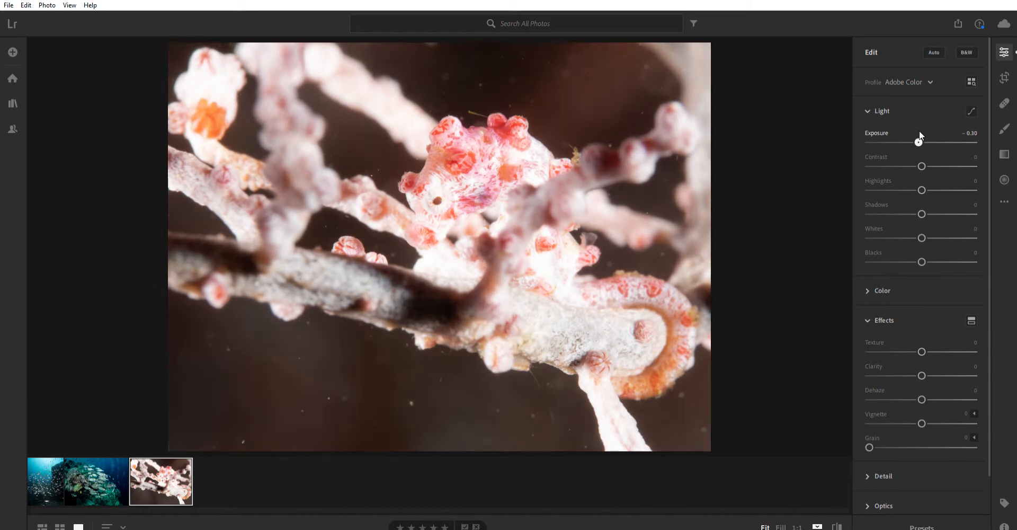
left_click_drag(921, 142, 922, 141)
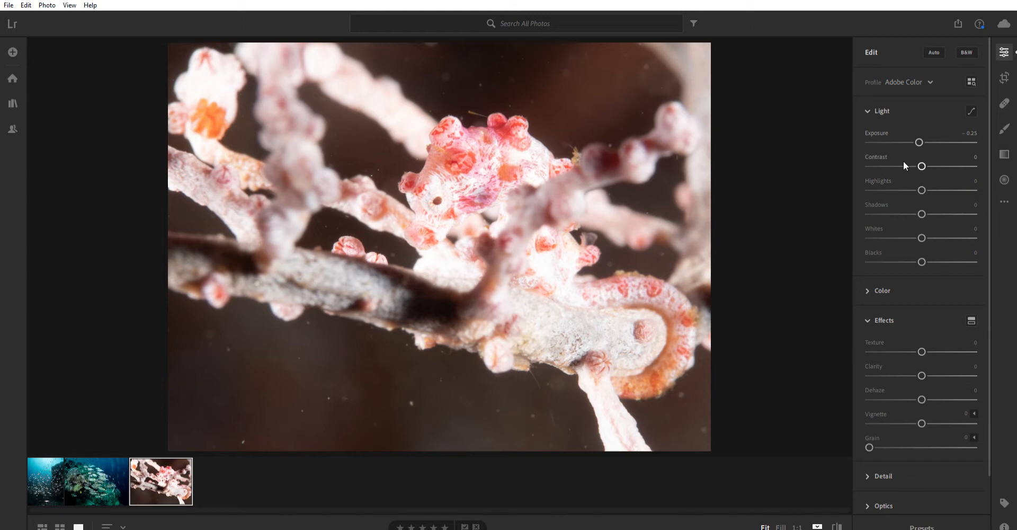
mouse_move(845, 190)
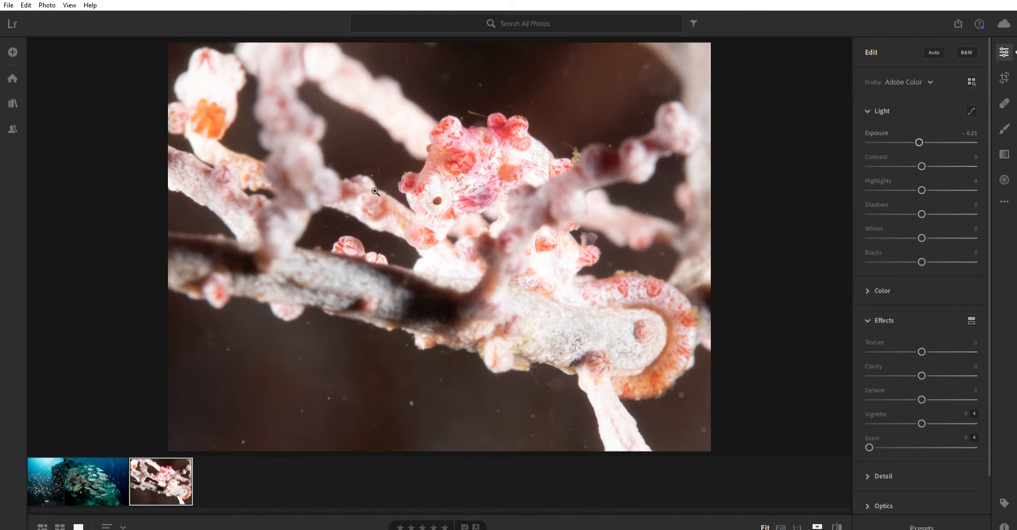
mouse_move(296, 81)
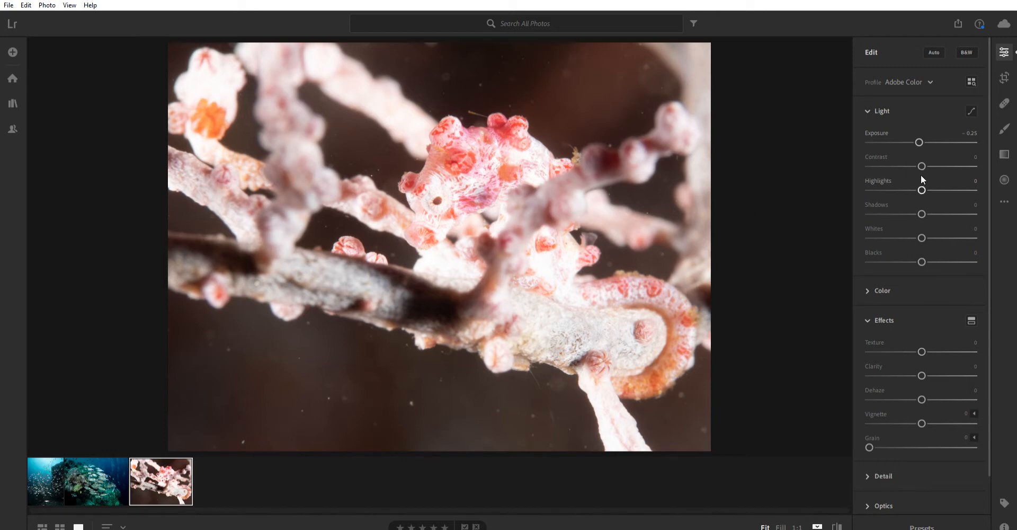
mouse_move(925, 184)
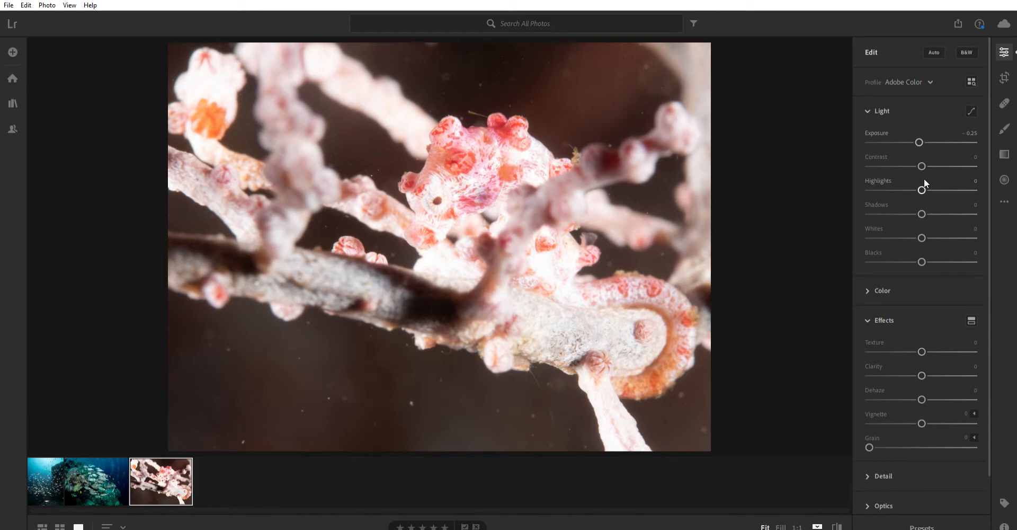
left_click_drag(921, 190, 885, 190)
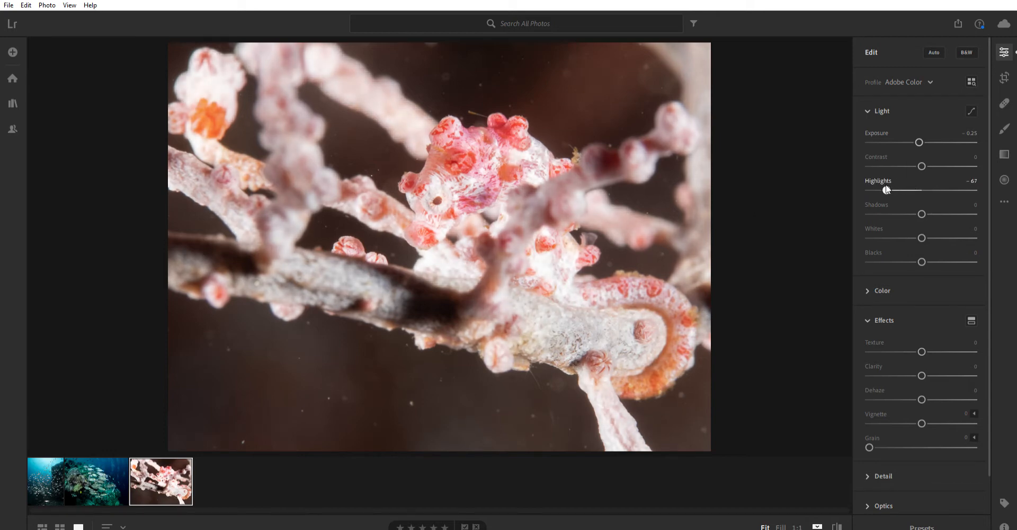
left_click_drag(903, 190, 869, 190)
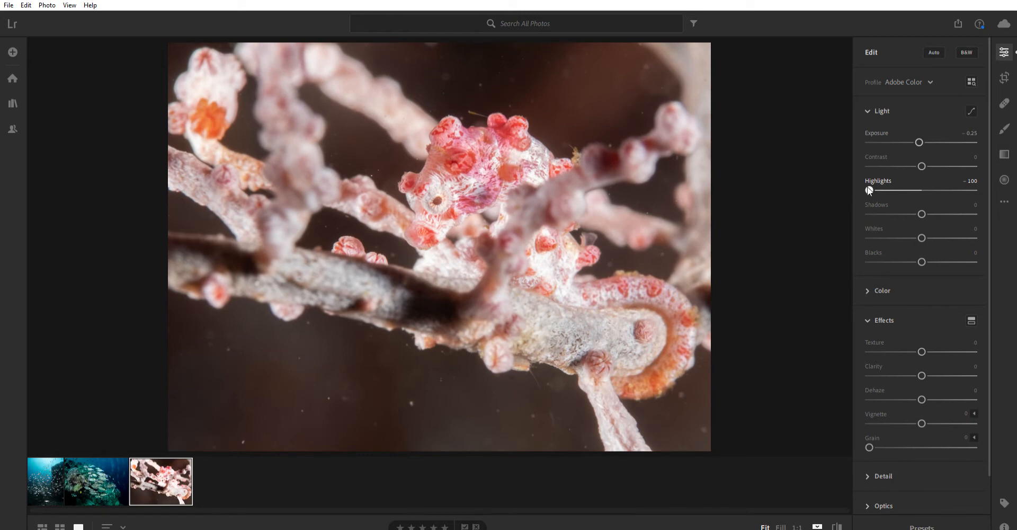
left_click_drag(869, 190, 872, 190)
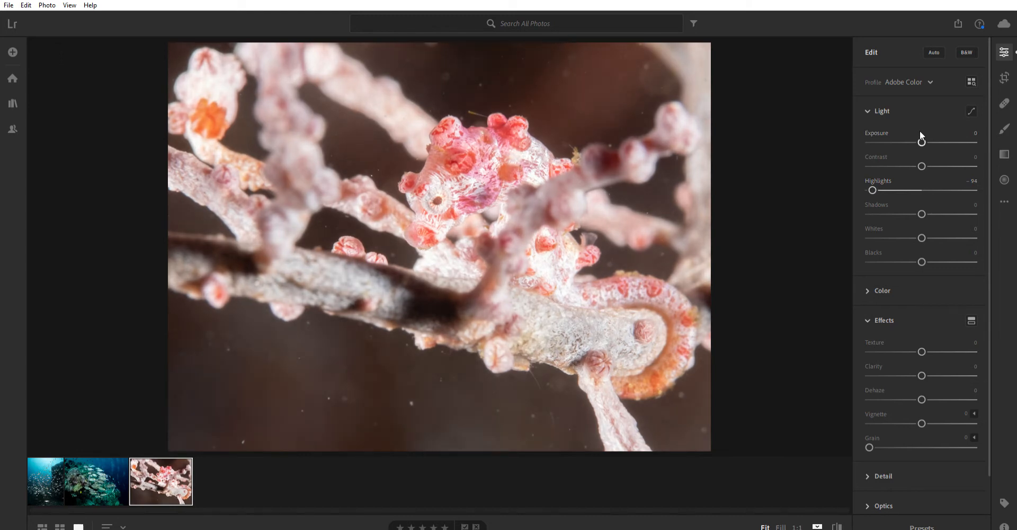
mouse_move(819, 237)
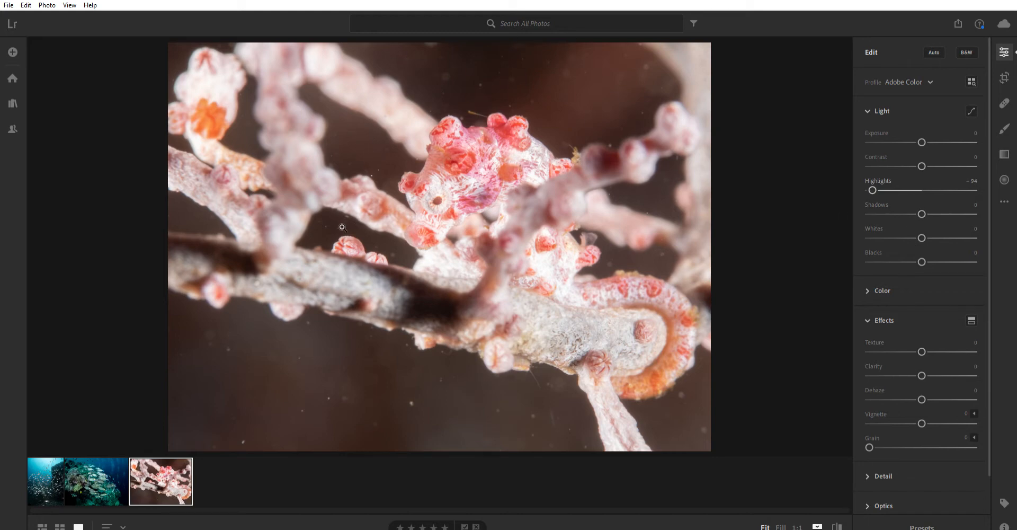
mouse_move(210, 255)
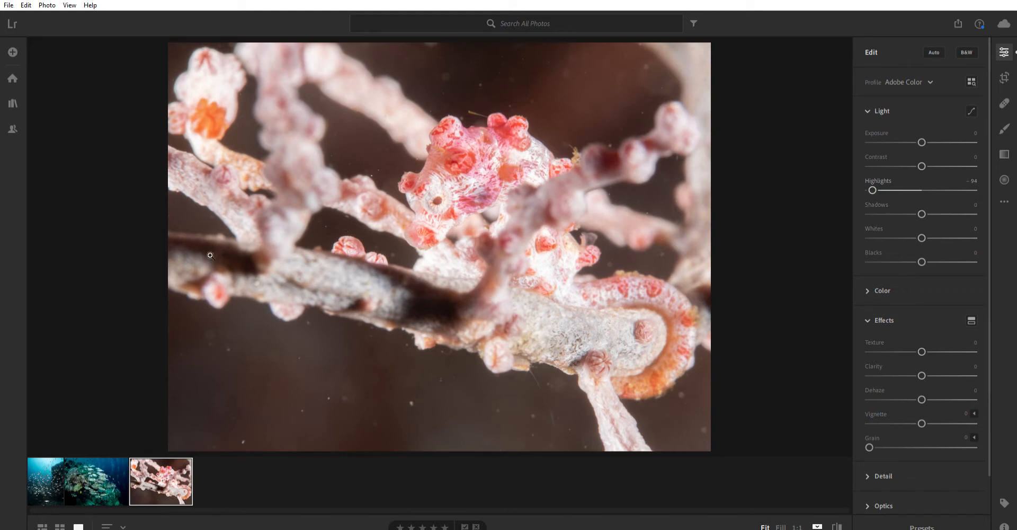
mouse_move(356, 337)
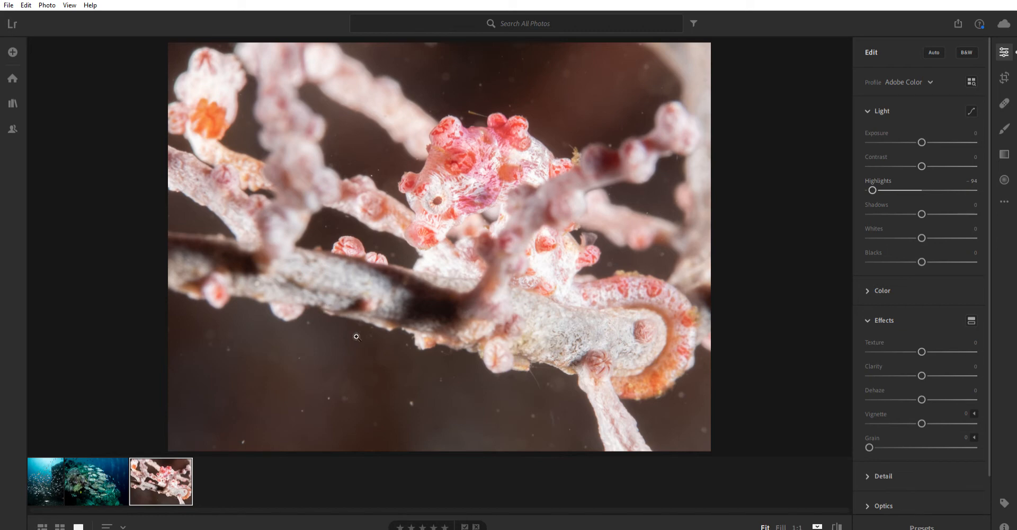
mouse_move(938, 214)
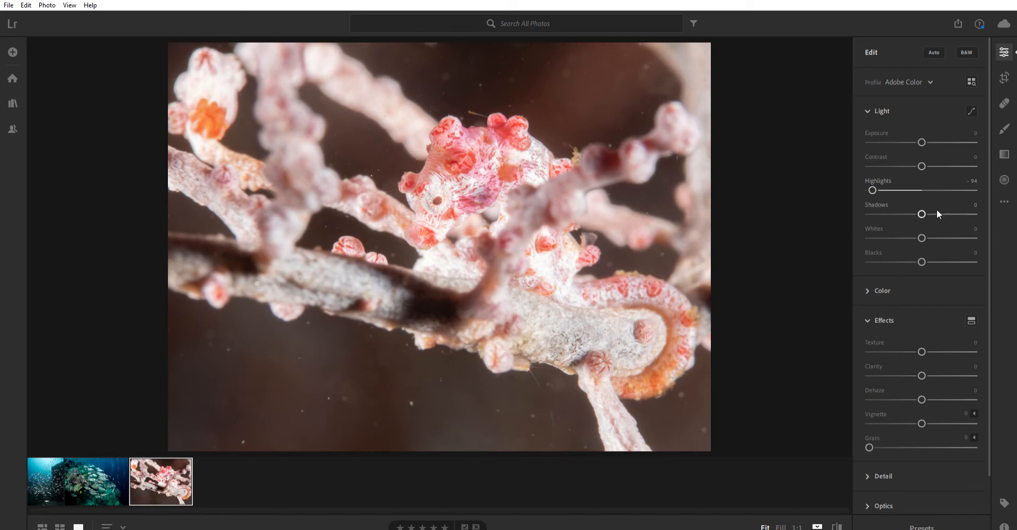
mouse_move(910, 207)
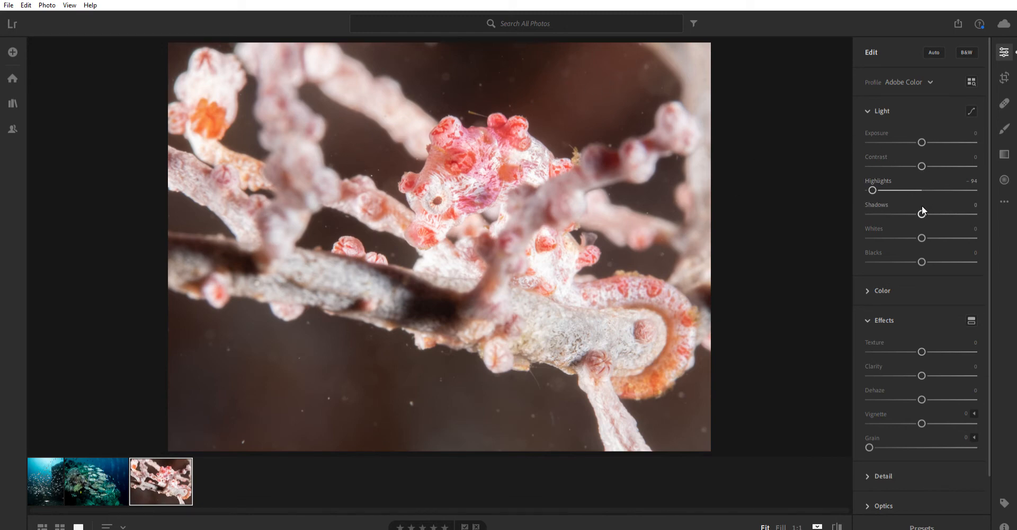
Drag Shadows fully left to -100 to darken the background.
left_click_drag(921, 214, 869, 214)
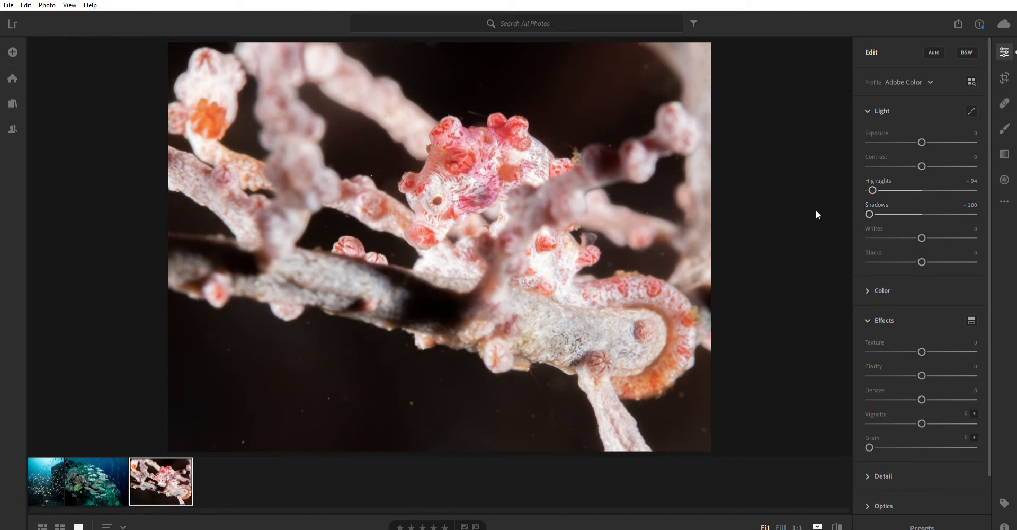
mouse_move(796, 271)
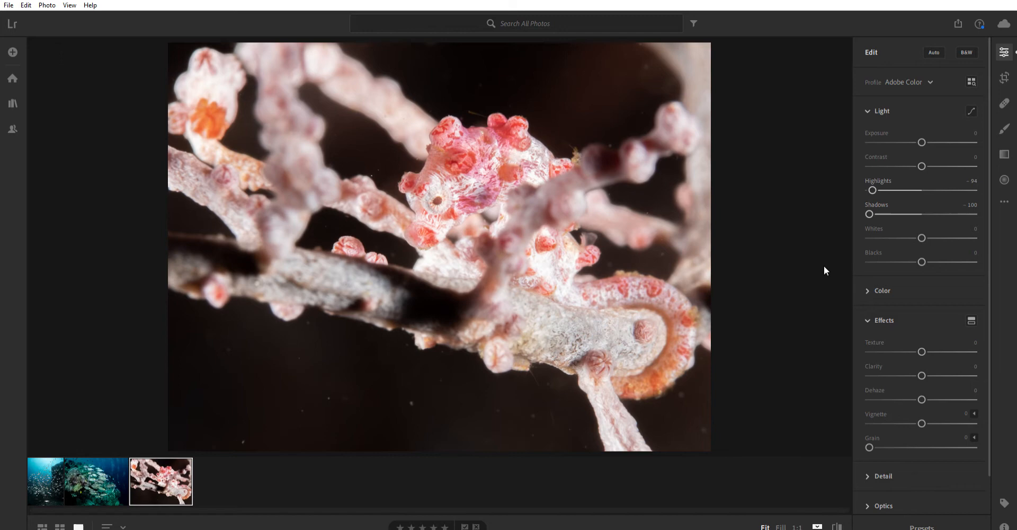
mouse_move(919, 260)
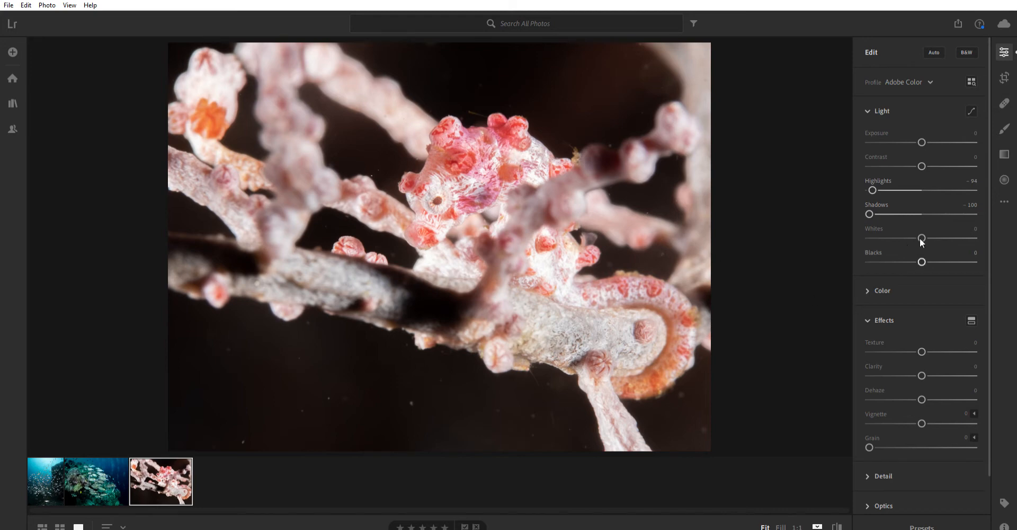
Crush Blacks toward pure black, then ease them back to settle at -60.
left_click_drag(921, 261, 912, 262)
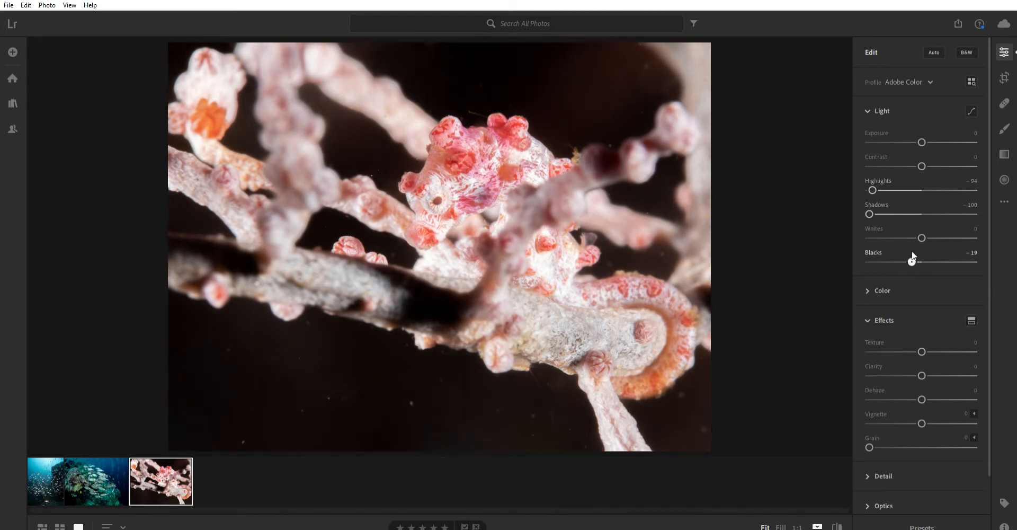
left_click_drag(912, 261, 872, 260)
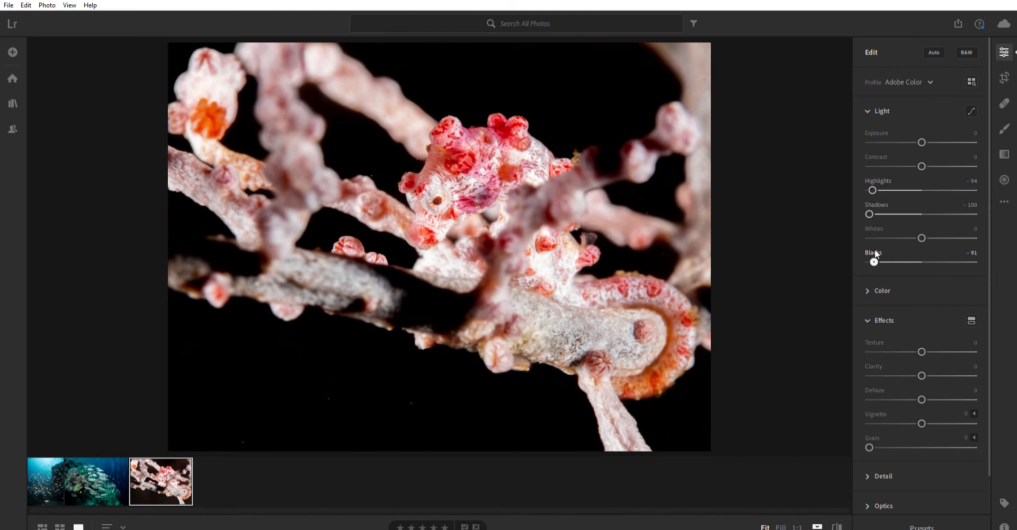
left_click_drag(873, 261, 883, 261)
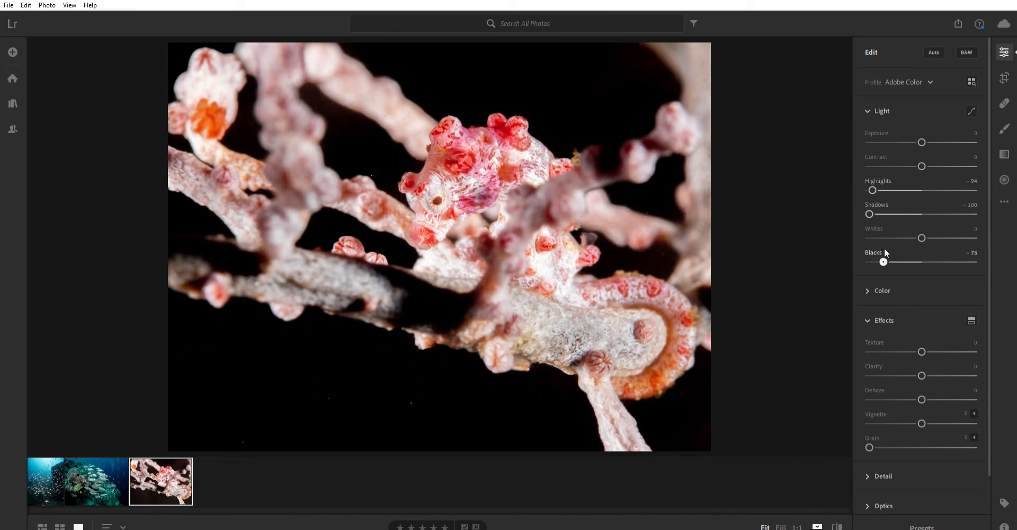
left_click_drag(883, 261, 886, 261)
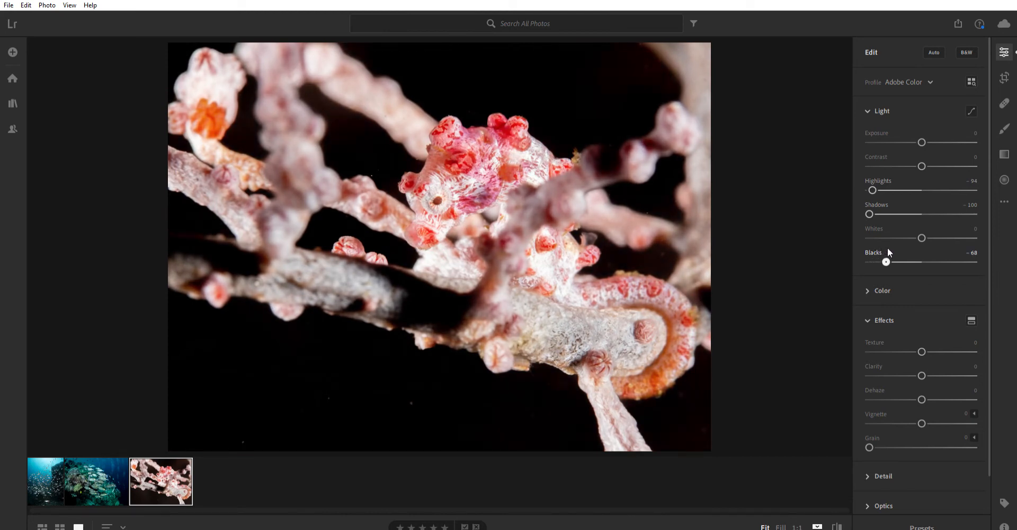
left_click_drag(886, 262, 890, 261)
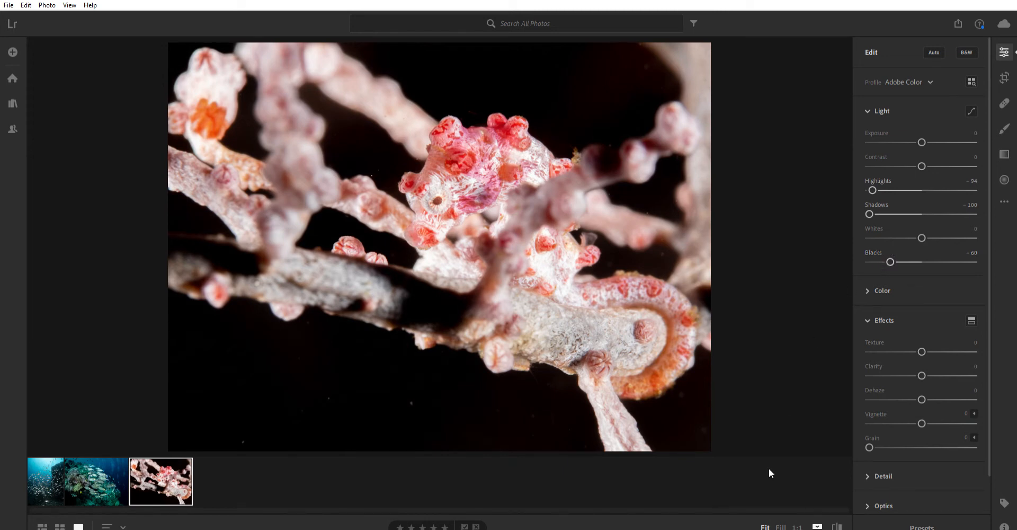
mouse_move(815, 510)
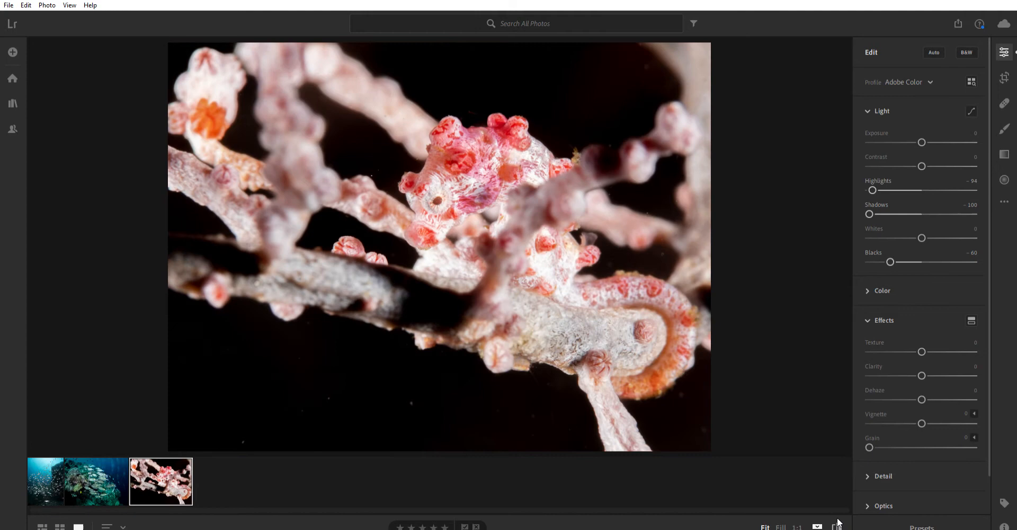
mouse_move(782, 463)
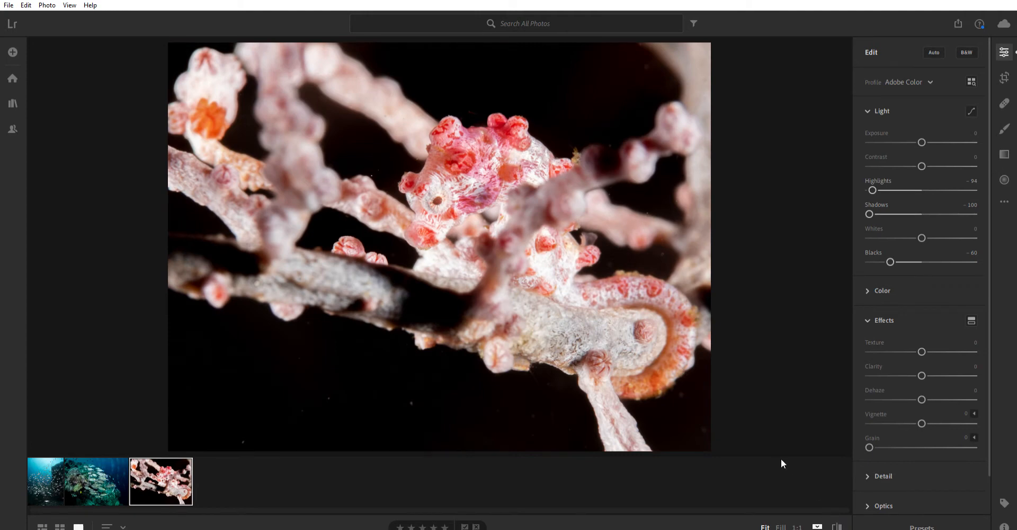
mouse_move(772, 410)
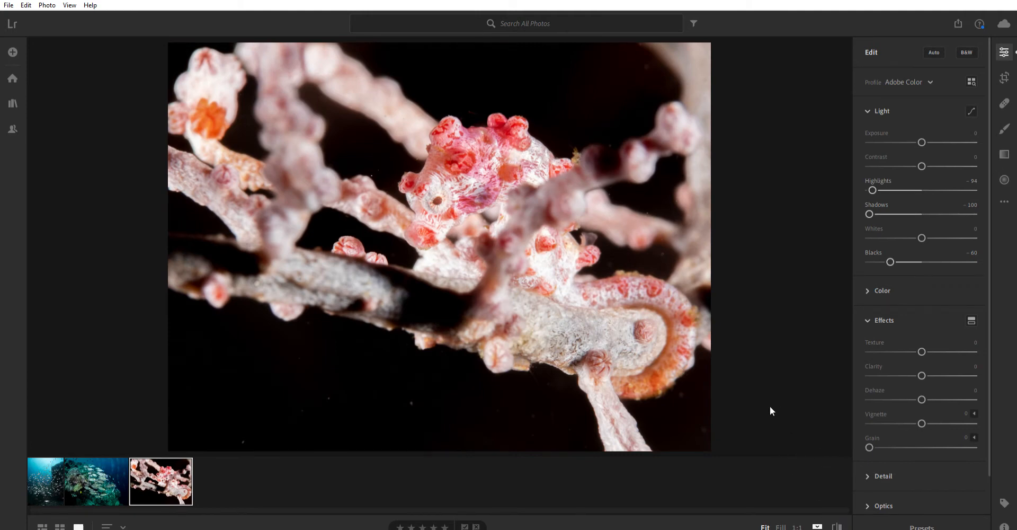
mouse_move(433, 342)
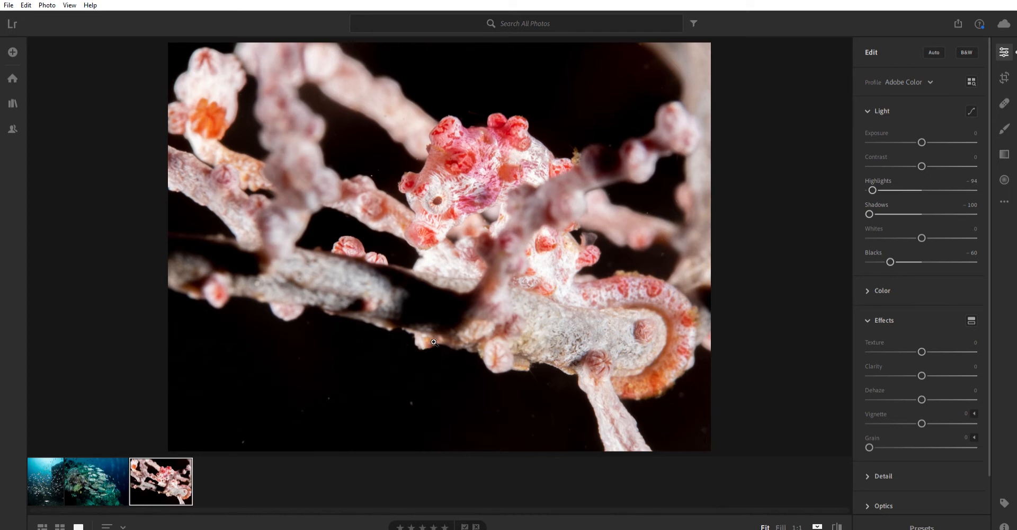
mouse_move(633, 330)
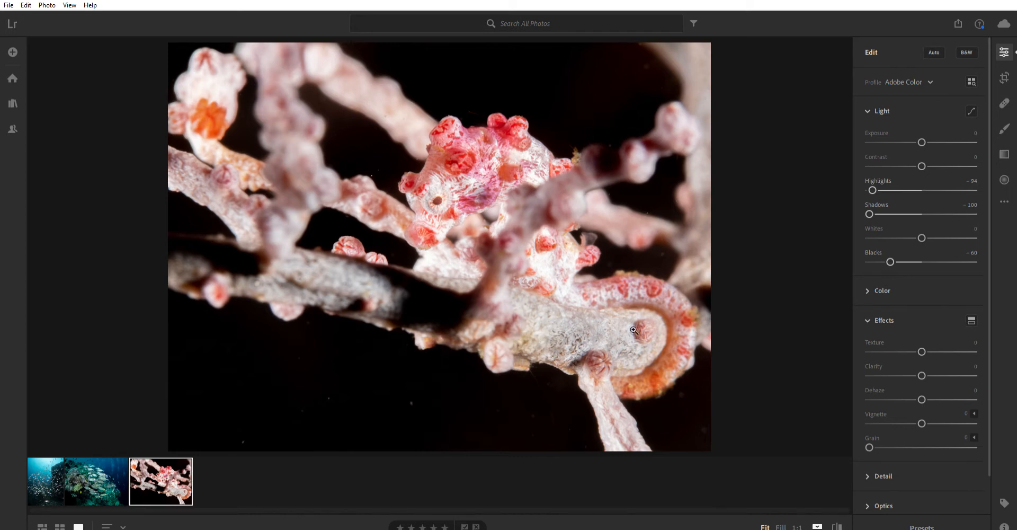
Expand the Color panel showing Temp 5550 and Tint +6, and collapse the Light panel.
left_click(882, 319)
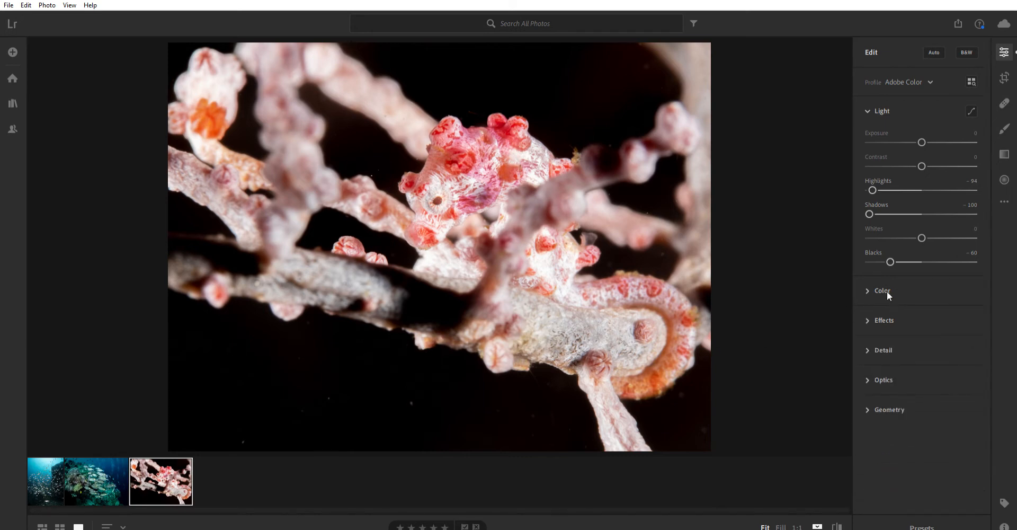
left_click(882, 290)
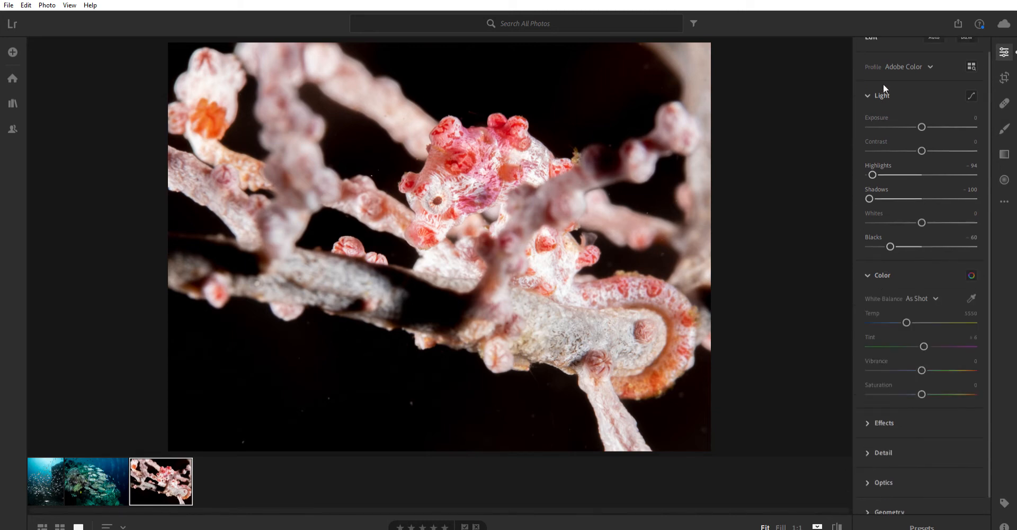
left_click(881, 95)
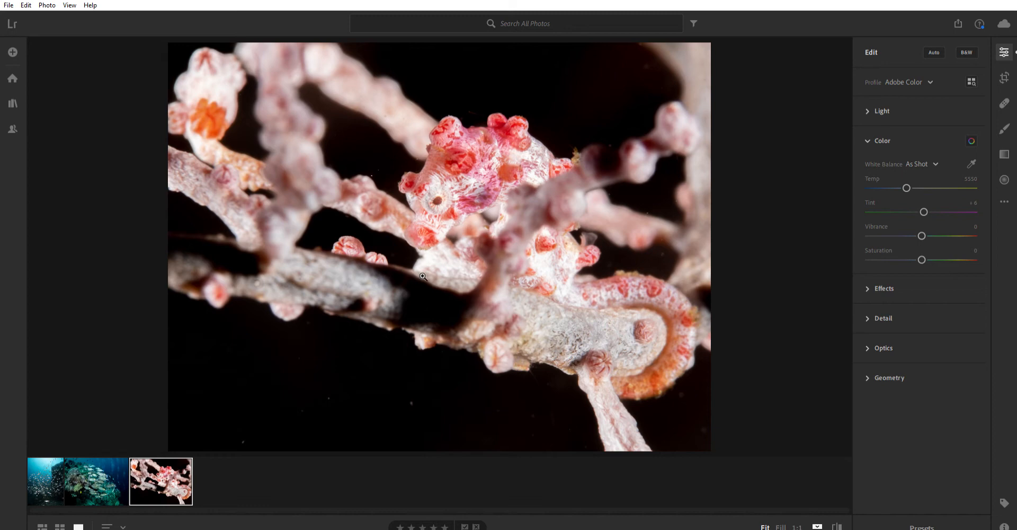
mouse_move(627, 323)
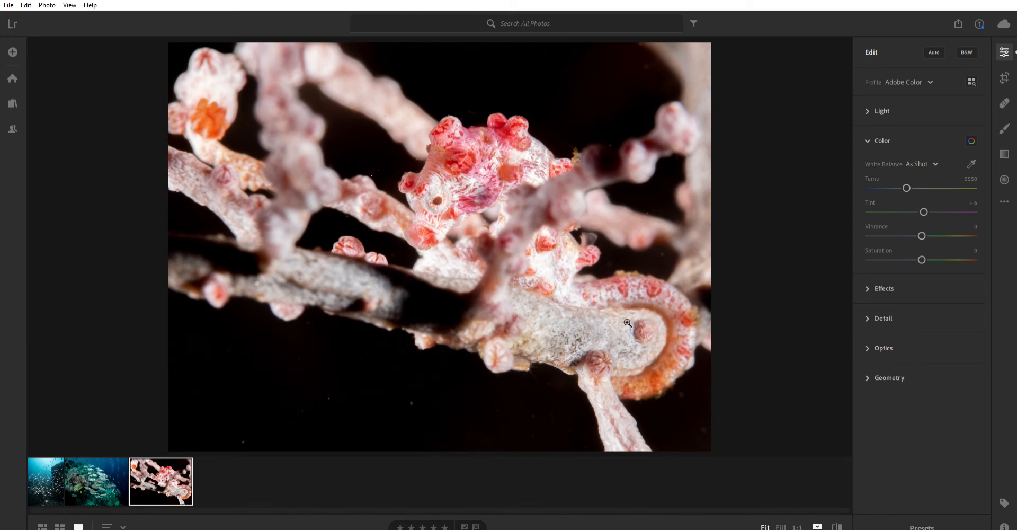
mouse_move(762, 298)
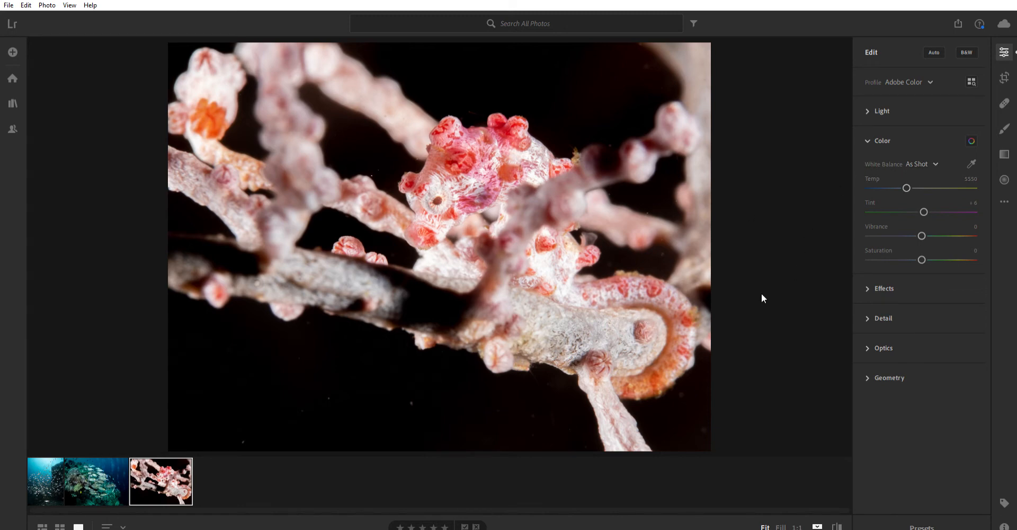
mouse_move(736, 296)
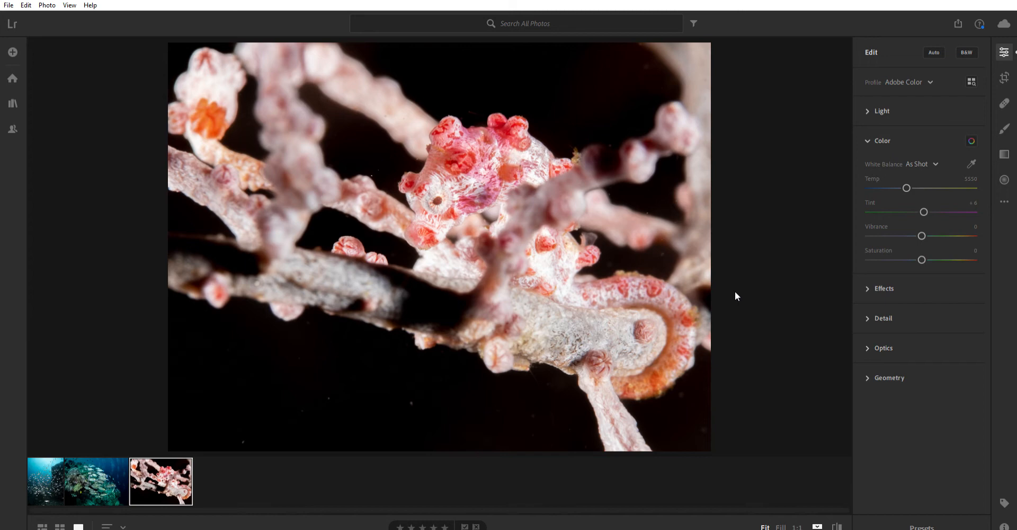
mouse_move(726, 298)
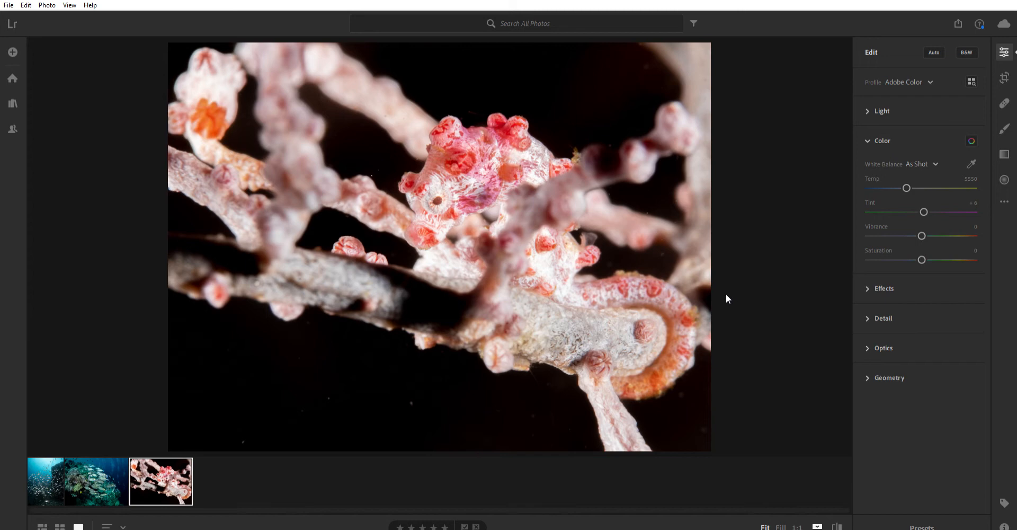
mouse_move(714, 293)
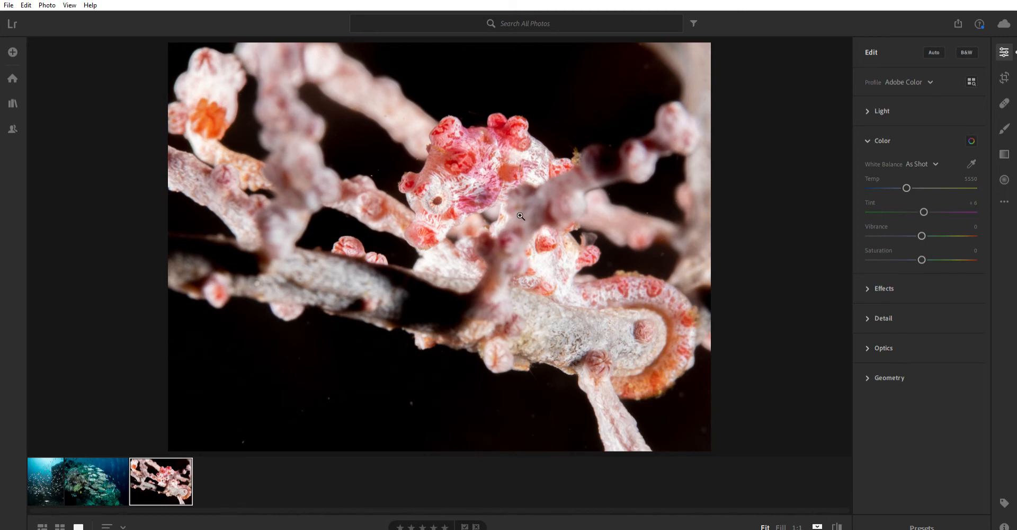
mouse_move(439, 302)
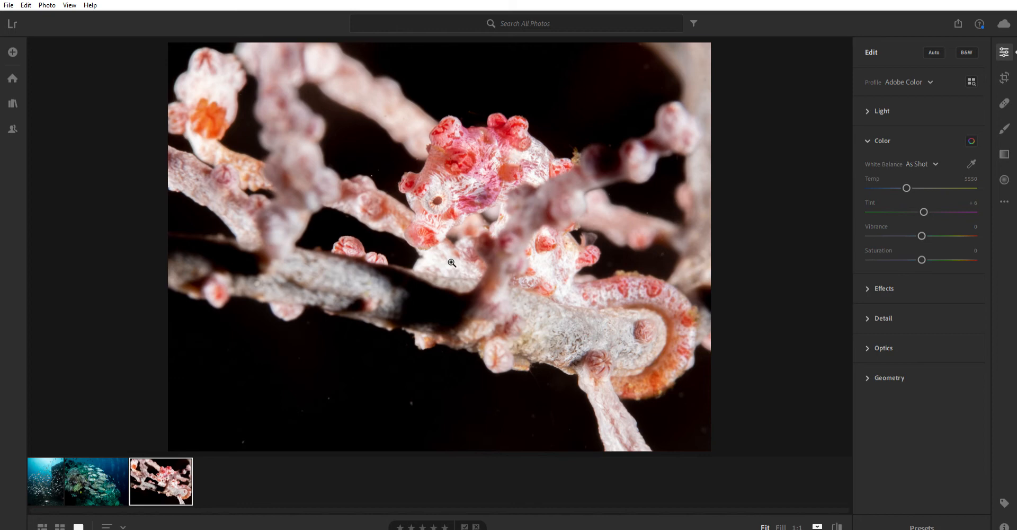
mouse_move(514, 279)
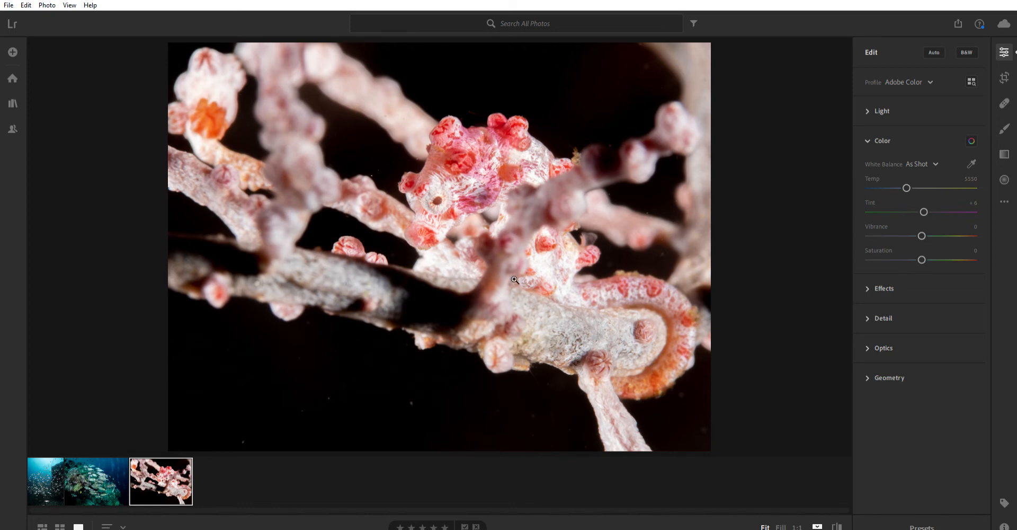
mouse_move(528, 310)
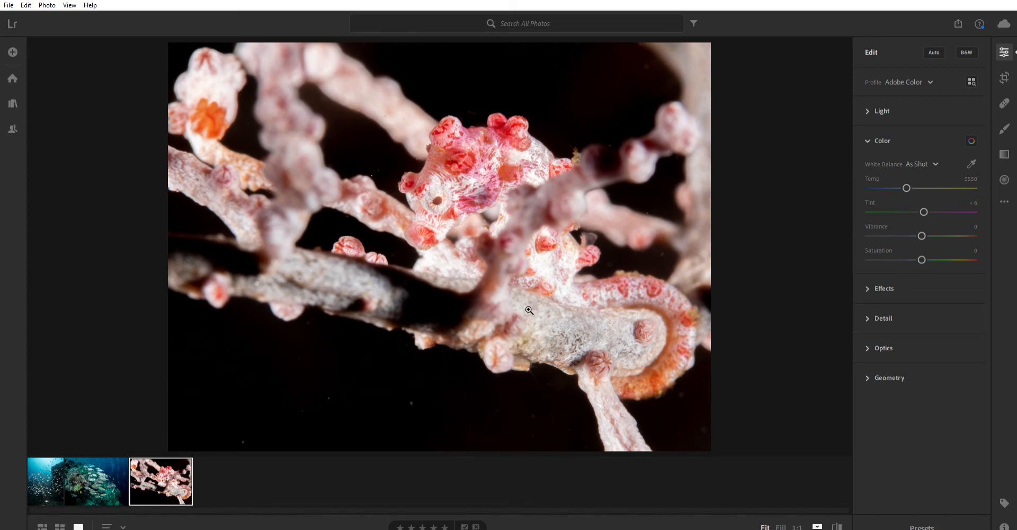
mouse_move(529, 300)
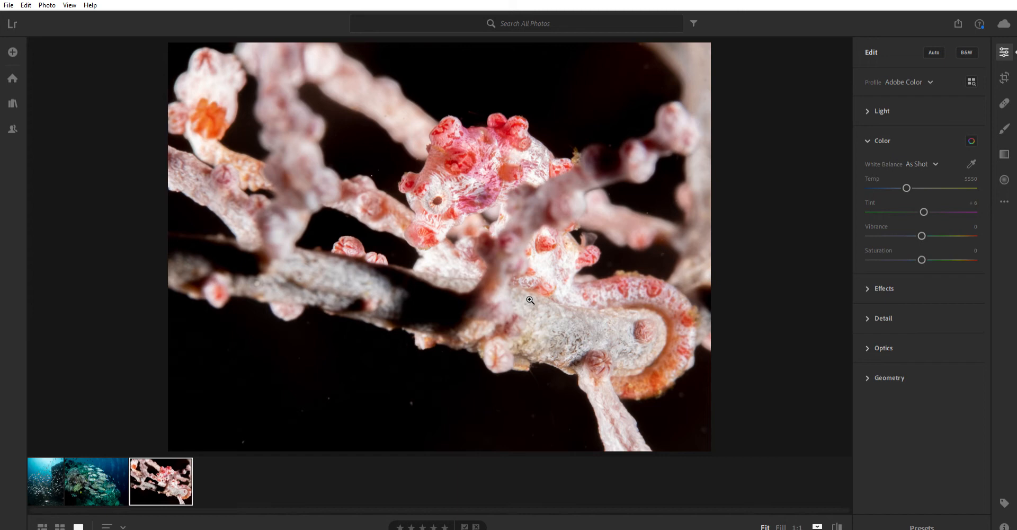
mouse_move(590, 302)
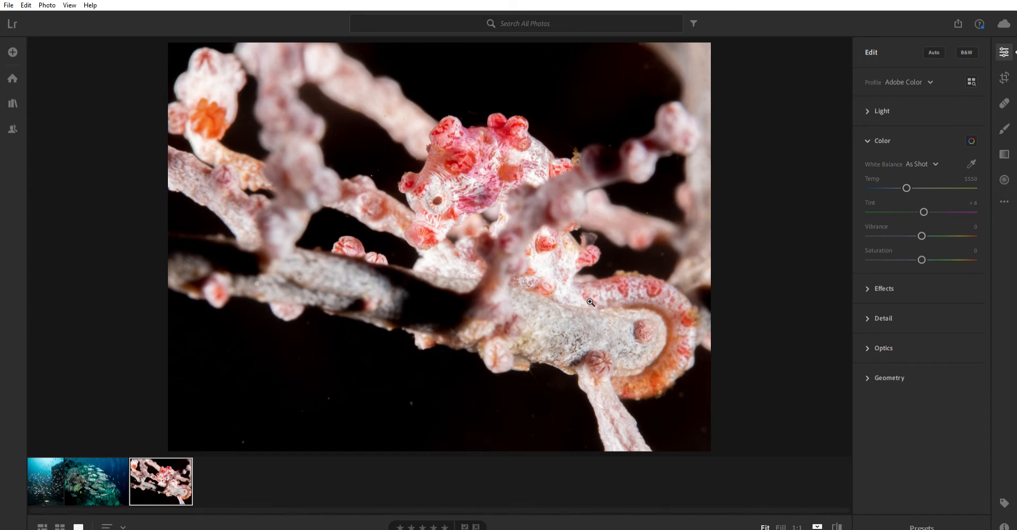
mouse_move(617, 286)
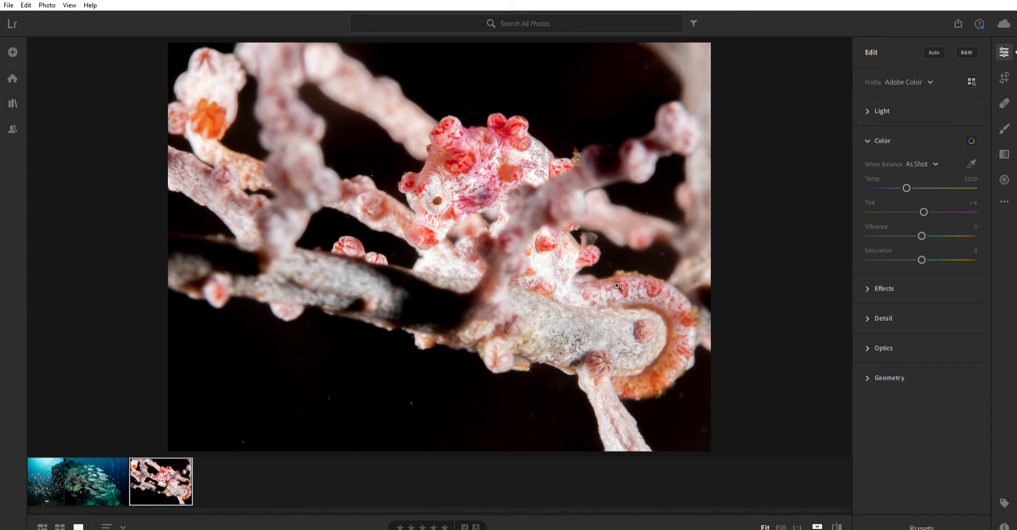
mouse_move(904, 226)
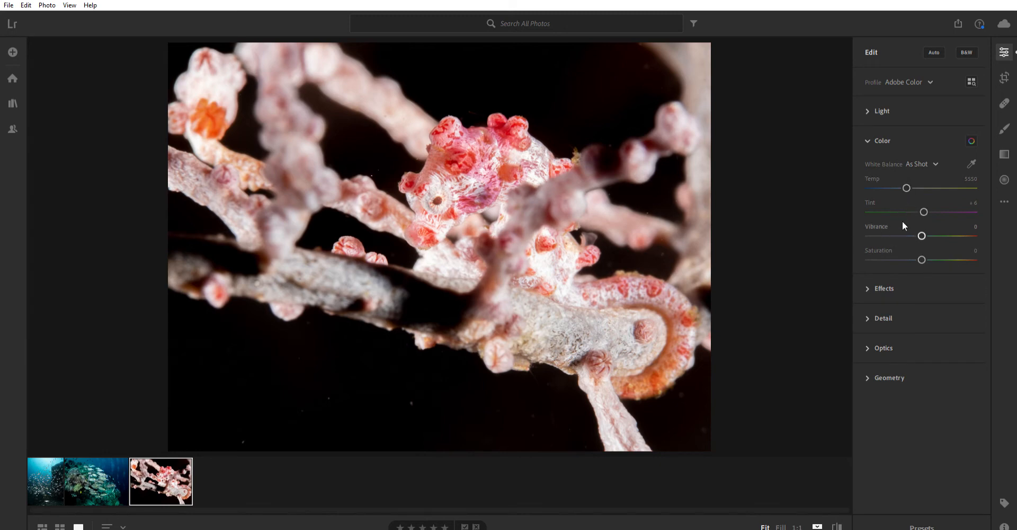
mouse_move(699, 262)
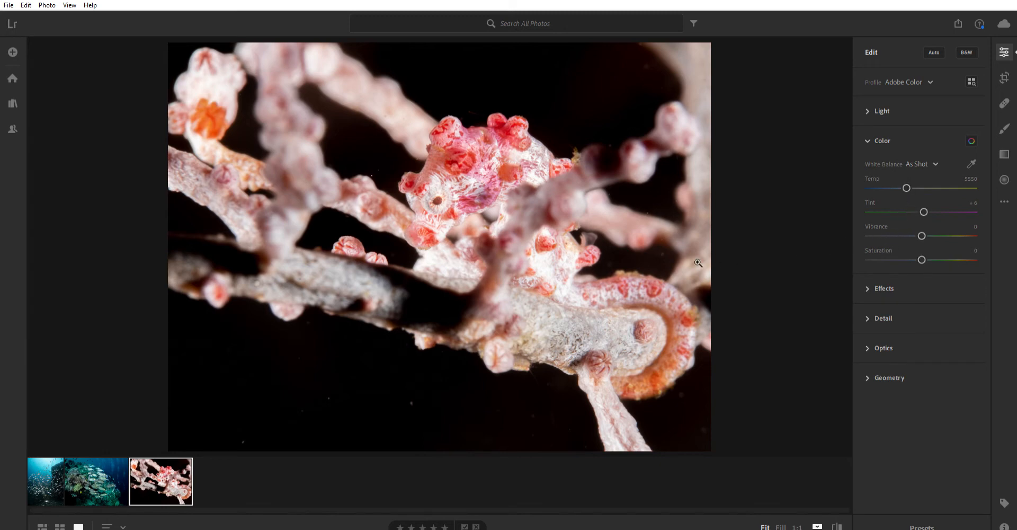
mouse_move(665, 282)
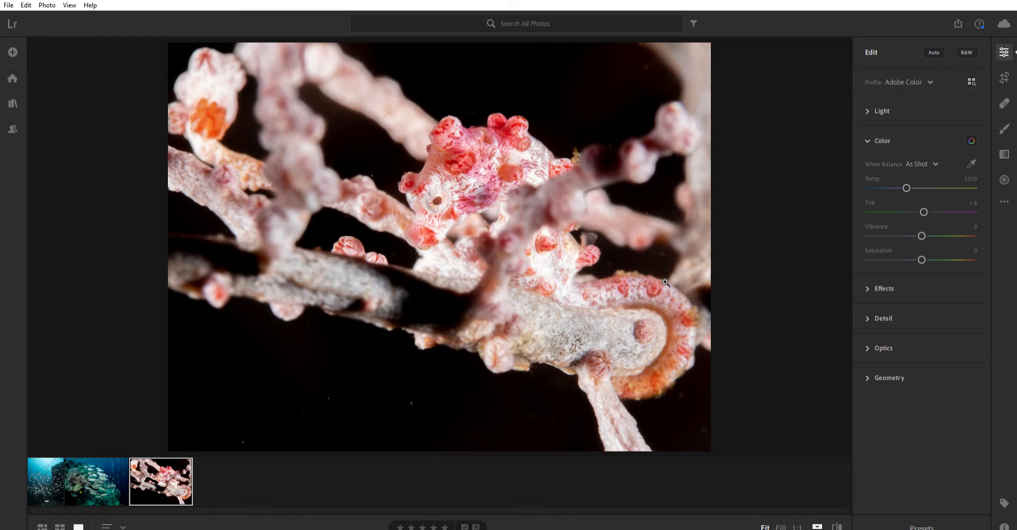
mouse_move(473, 268)
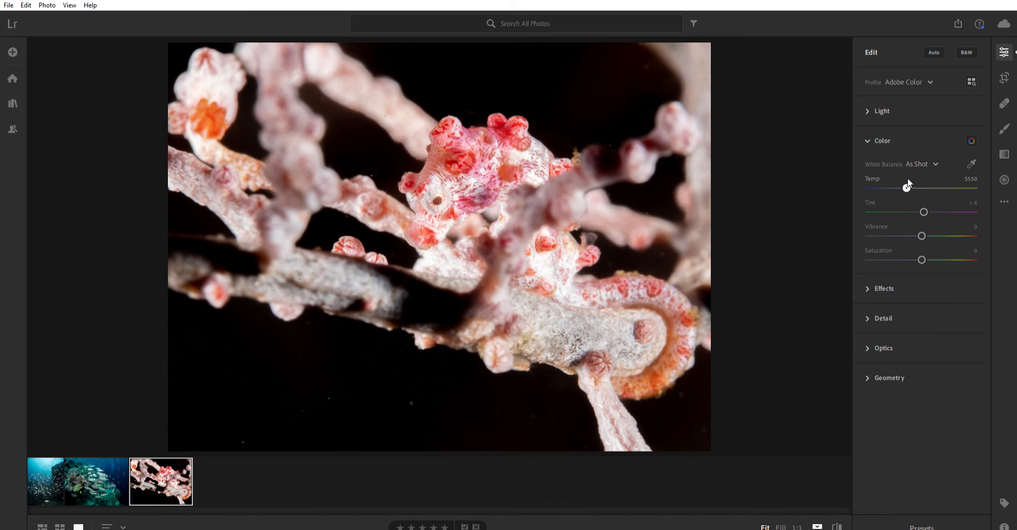
Drag Temp from 5550 to 5297, switching White Balance to Custom.
left_click_drag(919, 186, 901, 186)
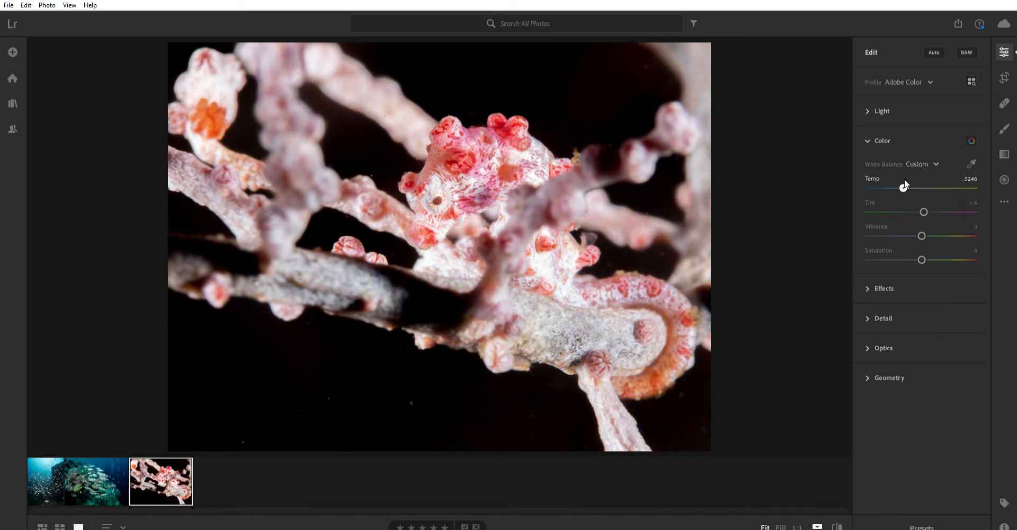
left_click_drag(903, 188, 904, 187)
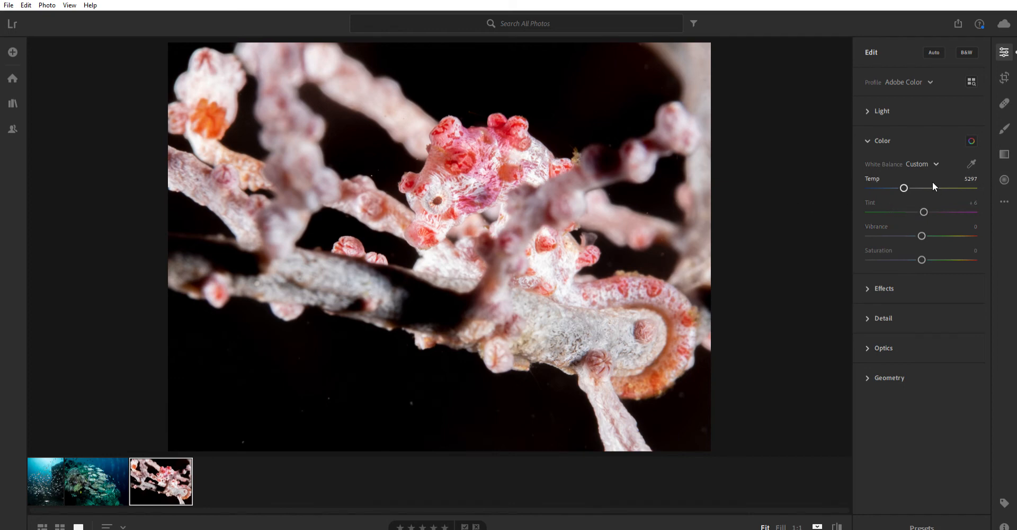
mouse_move(811, 273)
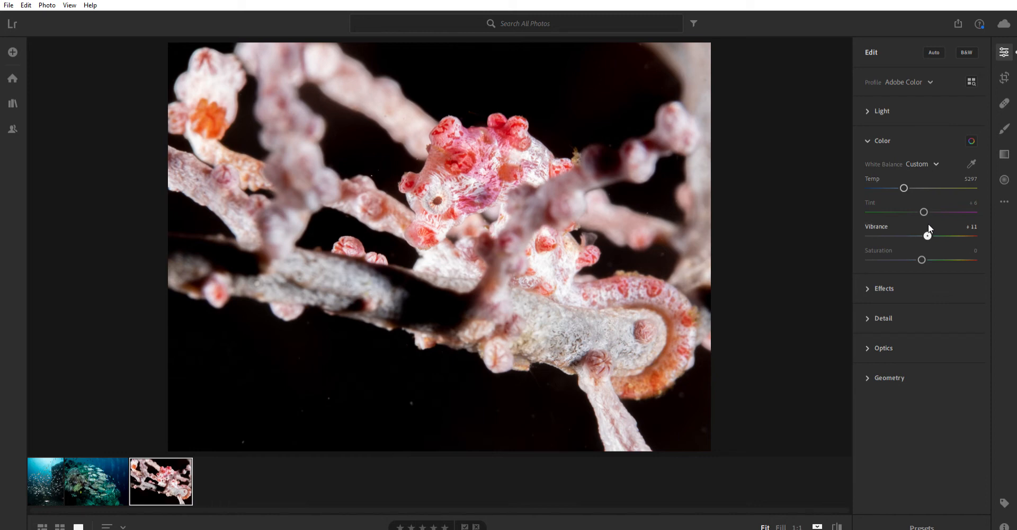
Test Vibrance up to +100, then settle it at +23.
left_click_drag(927, 235, 973, 235)
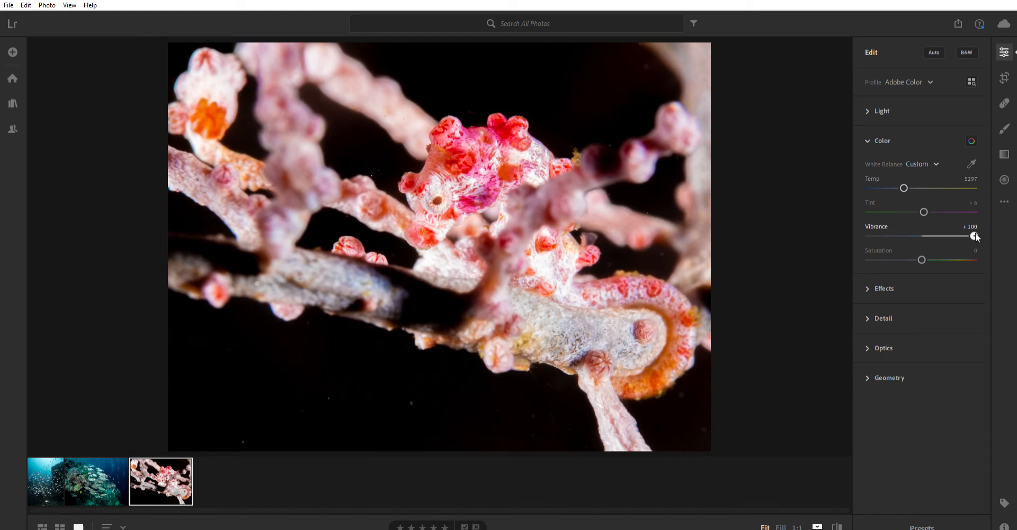
left_click_drag(973, 235, 956, 235)
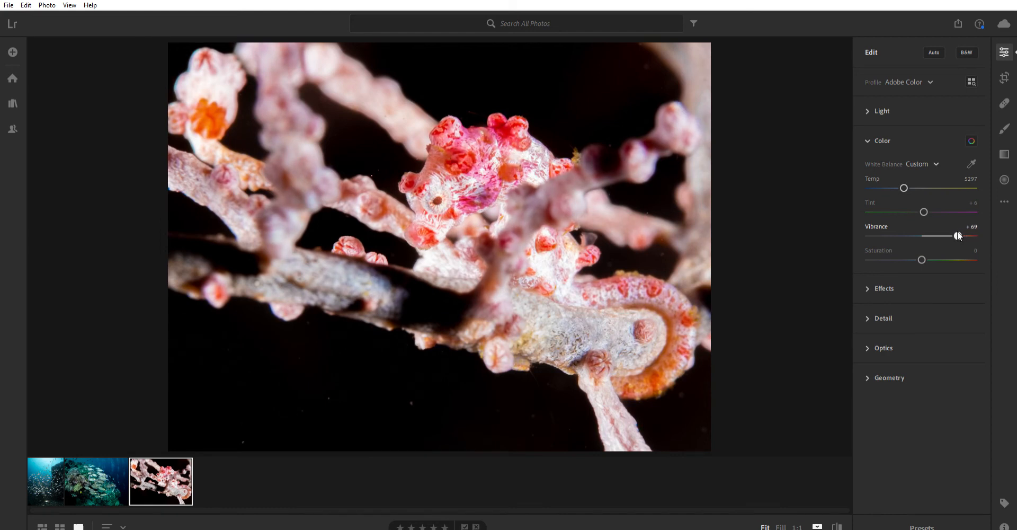
left_click_drag(958, 235, 945, 235)
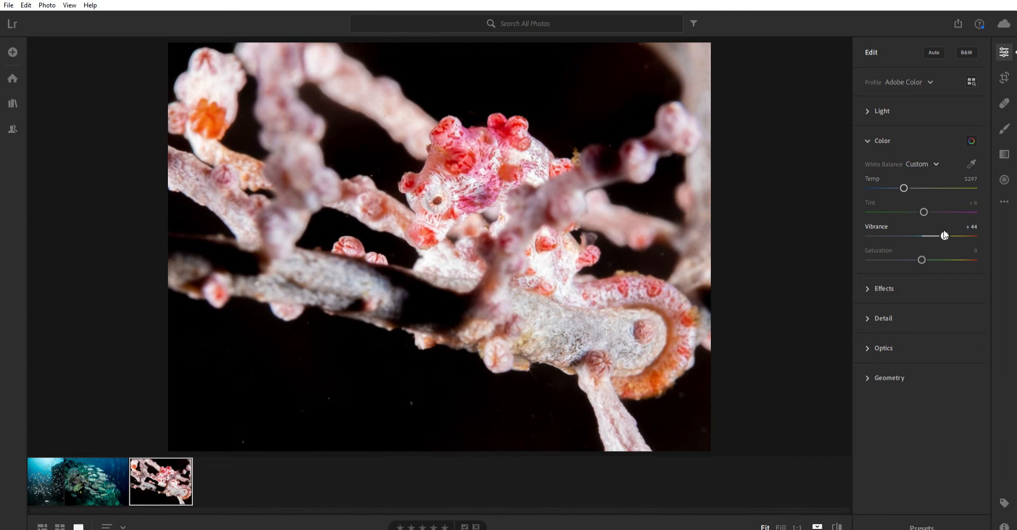
left_click_drag(944, 235, 924, 235)
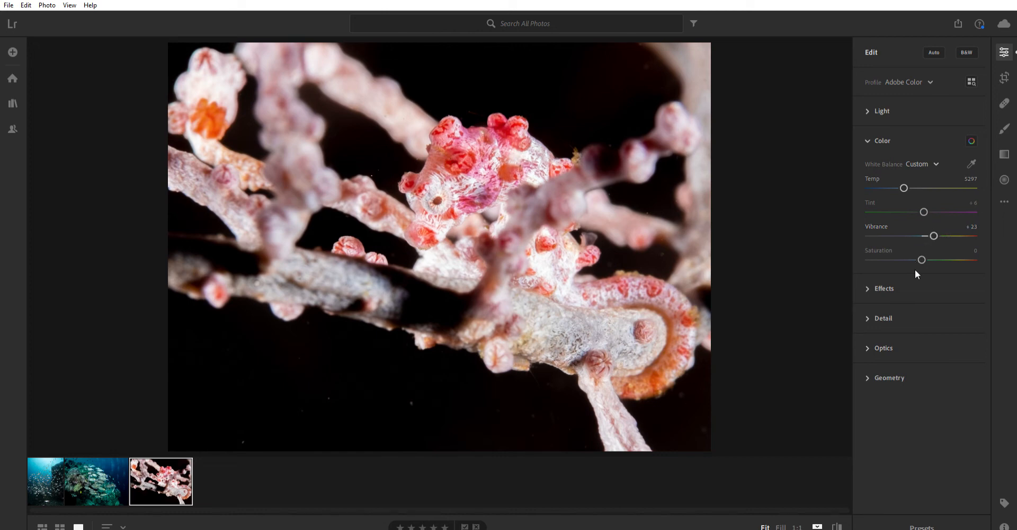
left_click_drag(922, 259, 951, 259)
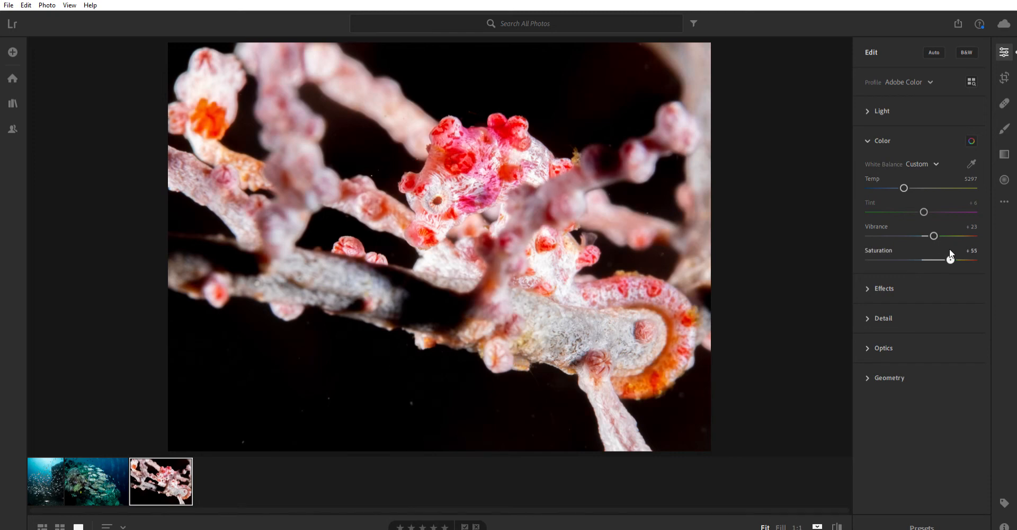
Try Saturation at +55, then return it to 0.
left_click_drag(950, 258, 919, 259)
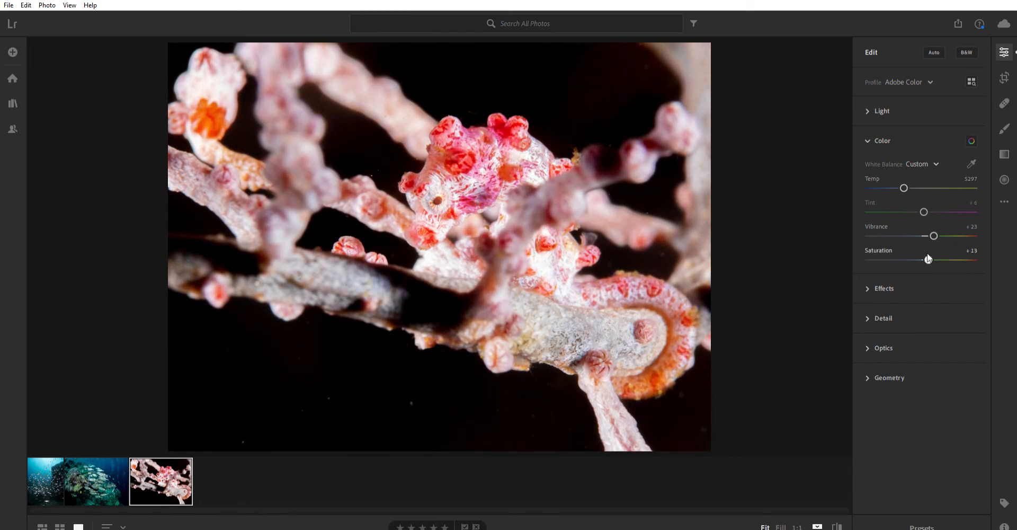
left_click_drag(928, 259, 921, 260)
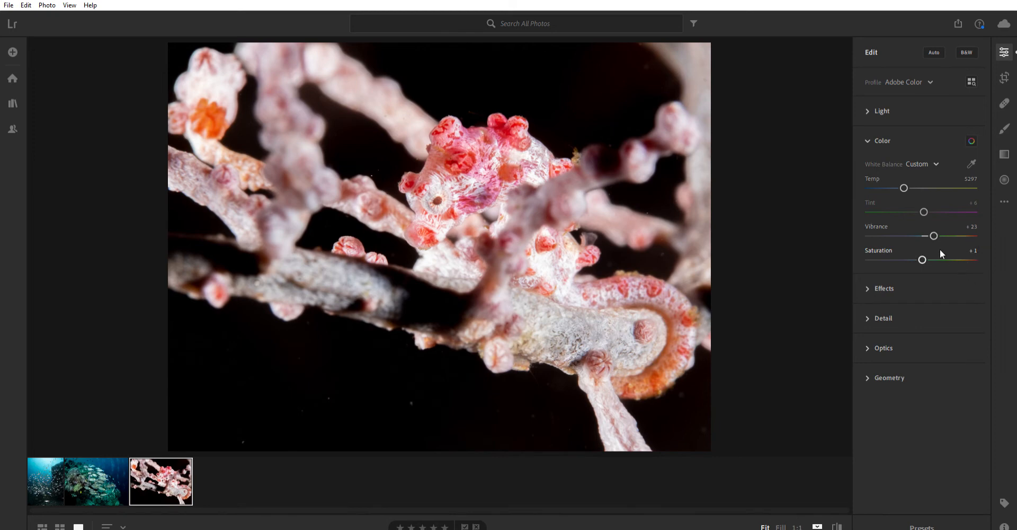
left_click_drag(922, 260, 921, 260)
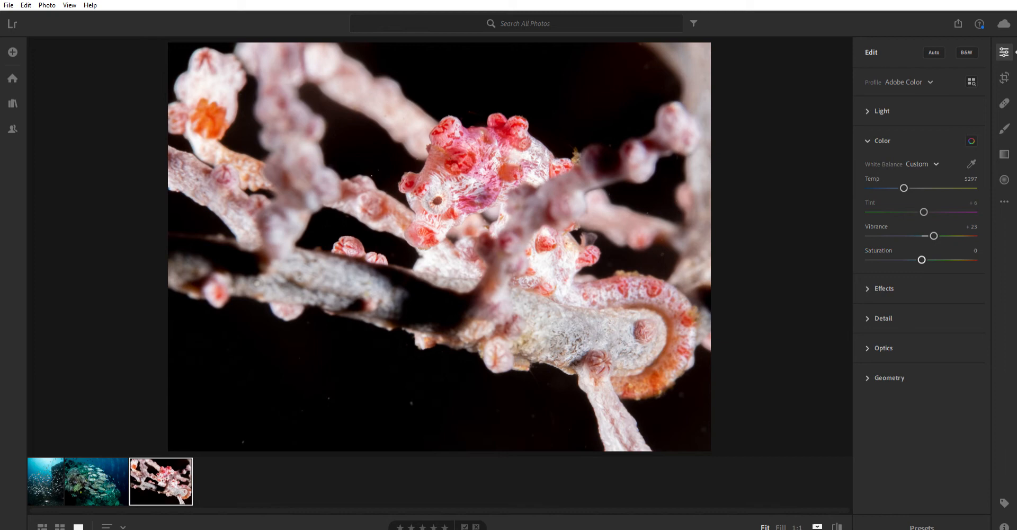
mouse_move(882, 134)
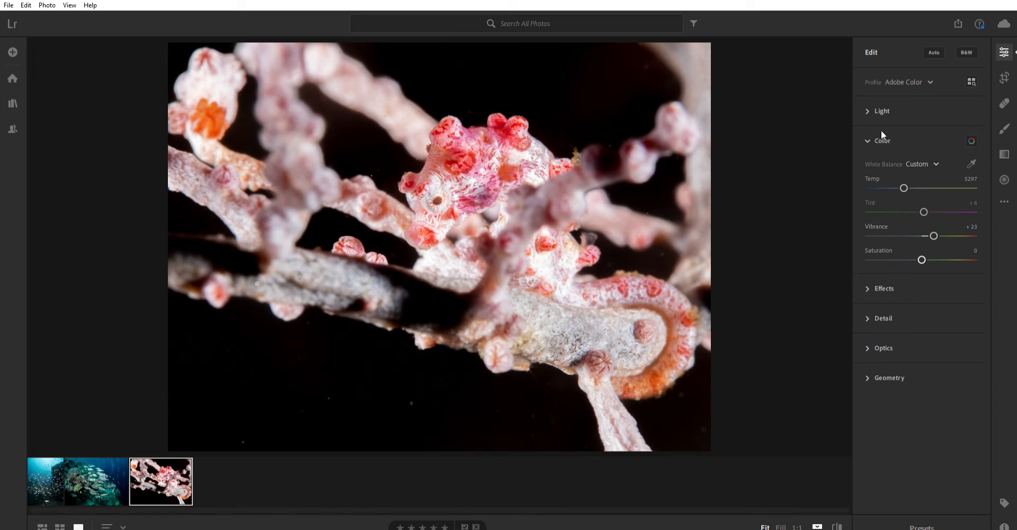
Swap the Color panel for Effects and zoom to 1:1 on the seahorse's eye.
left_click(882, 141)
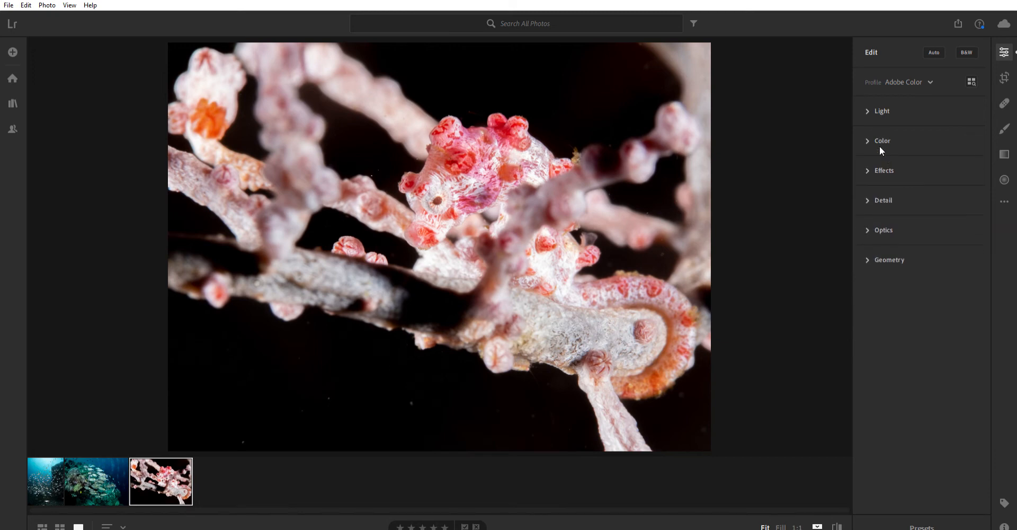
left_click(884, 170)
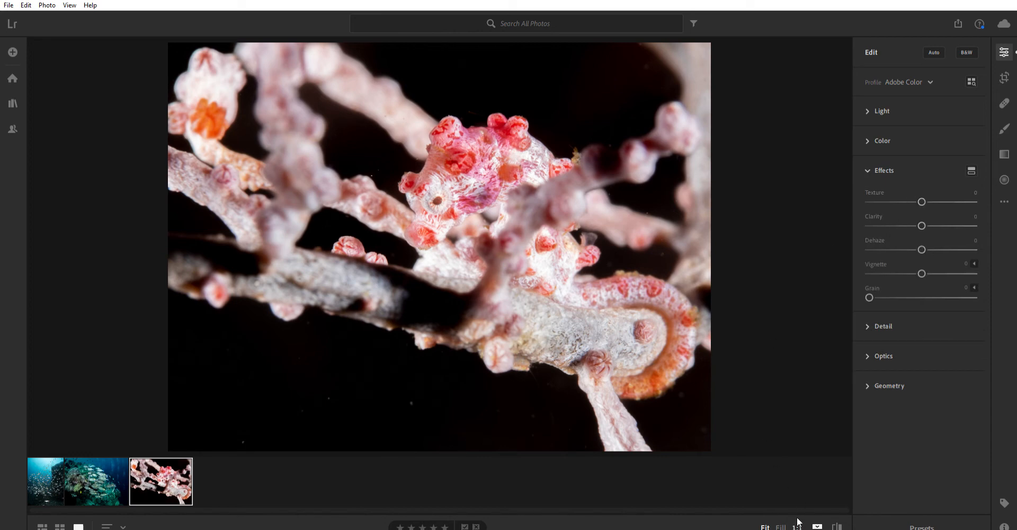
left_click(797, 526)
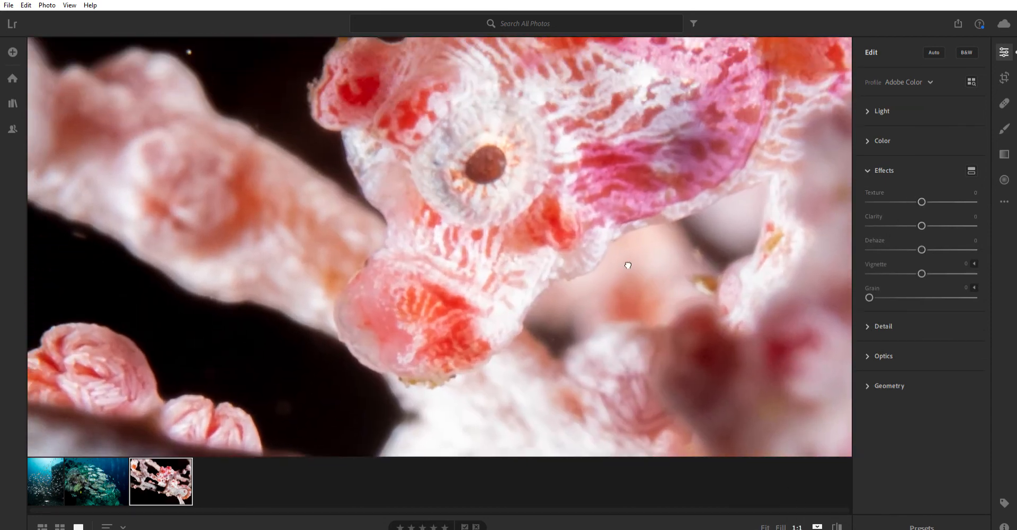
left_click_drag(627, 265, 473, 251)
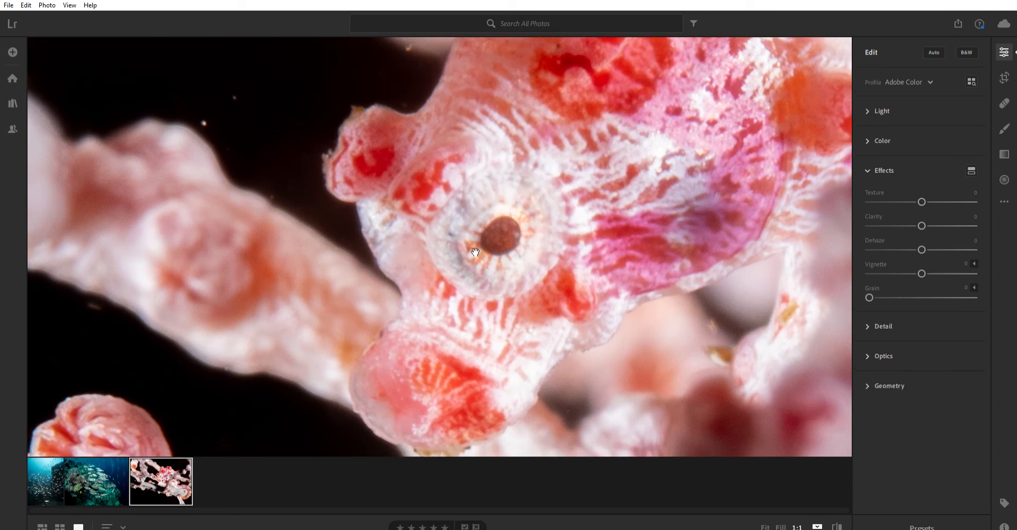
mouse_move(568, 227)
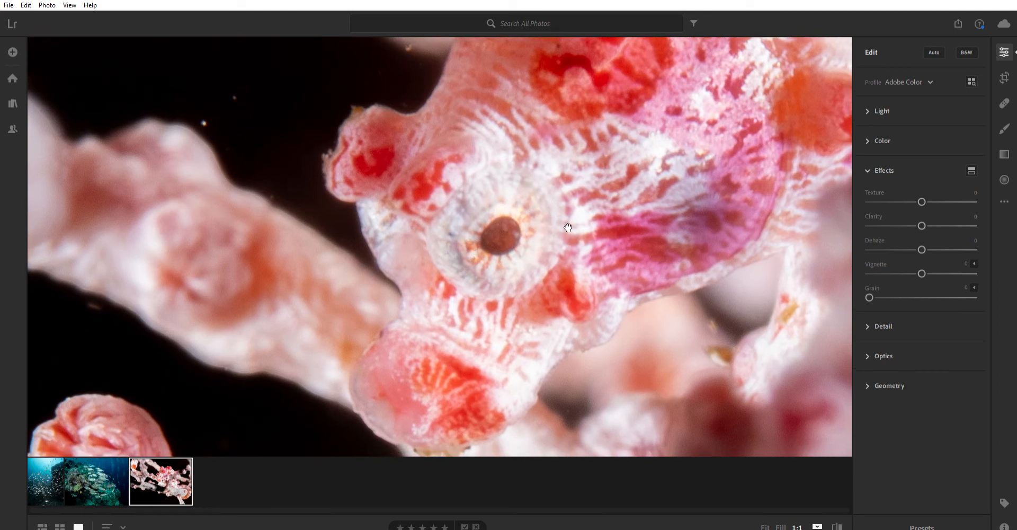
mouse_move(634, 236)
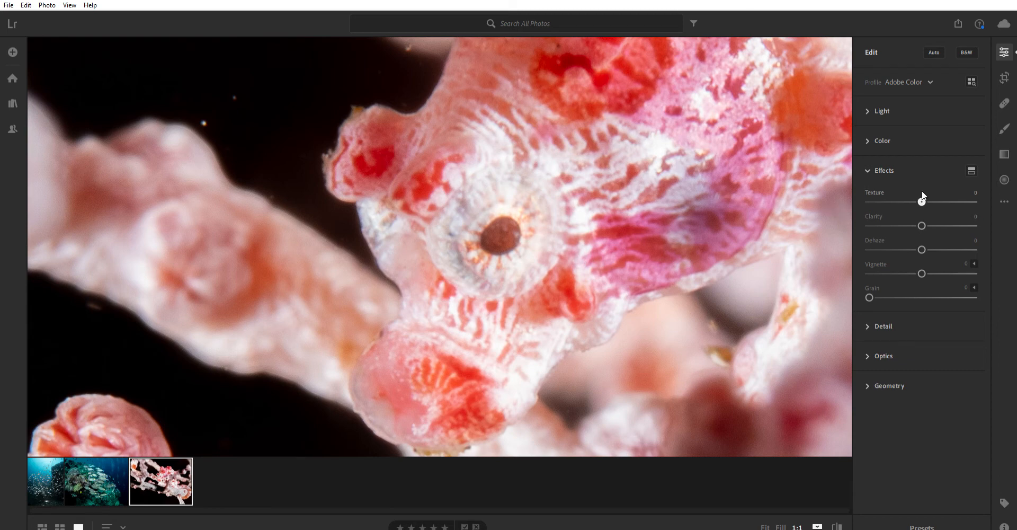
In Effects, set Texture +27, Clarity +34 and Dehaze +17.
left_click_drag(921, 200, 947, 200)
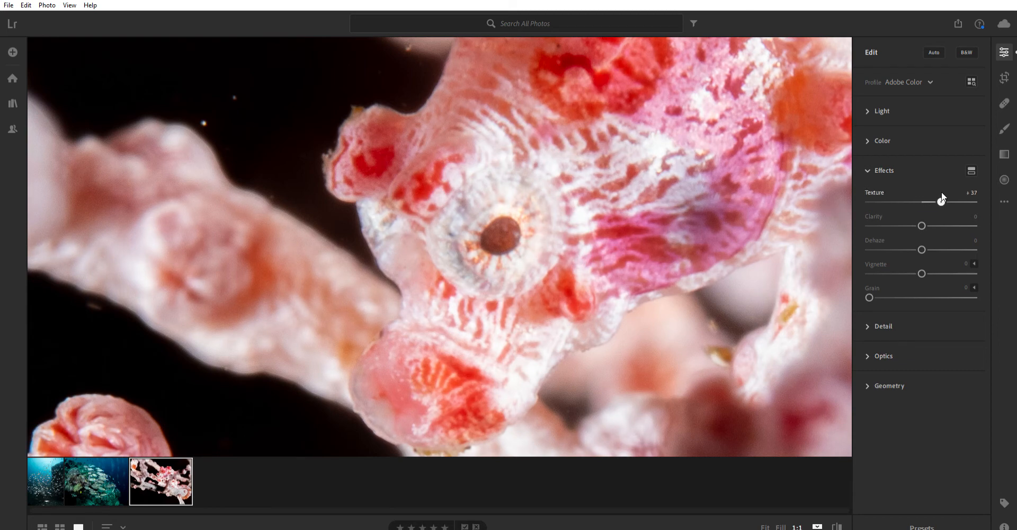
left_click_drag(927, 202, 944, 202)
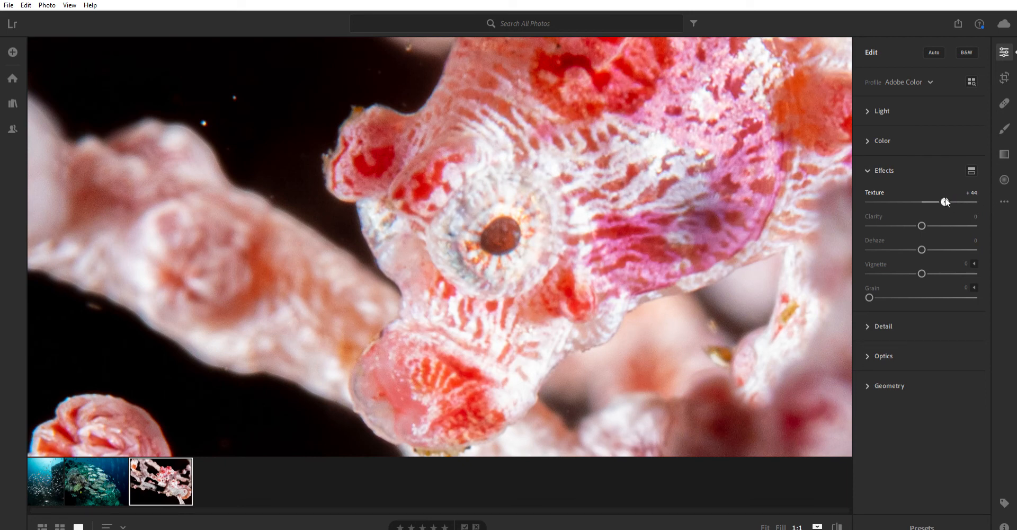
left_click_drag(945, 201, 936, 202)
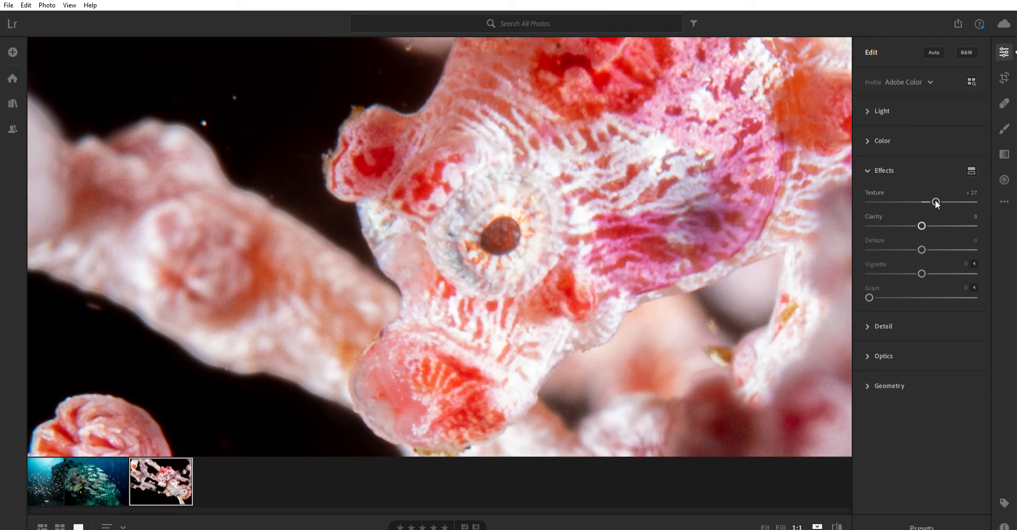
mouse_move(921, 223)
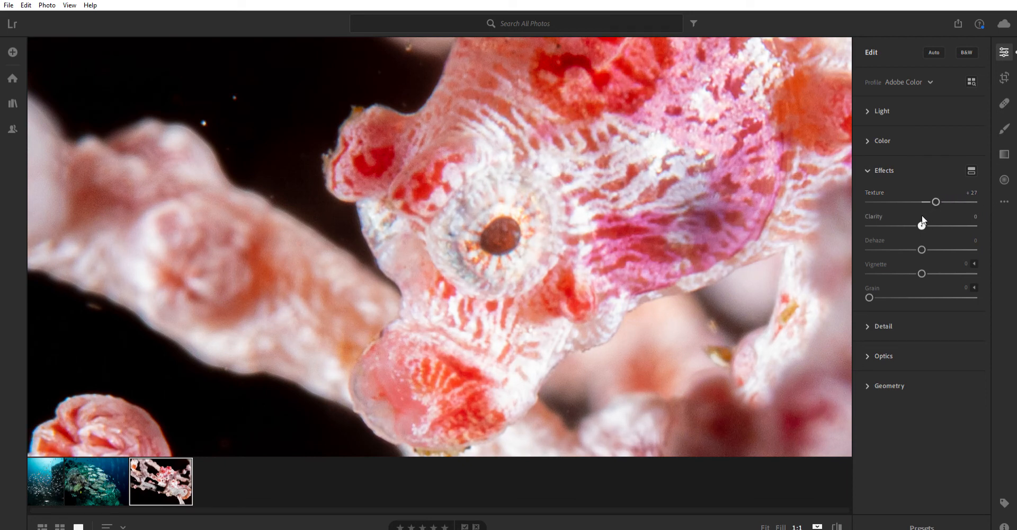
left_click_drag(922, 225, 928, 225)
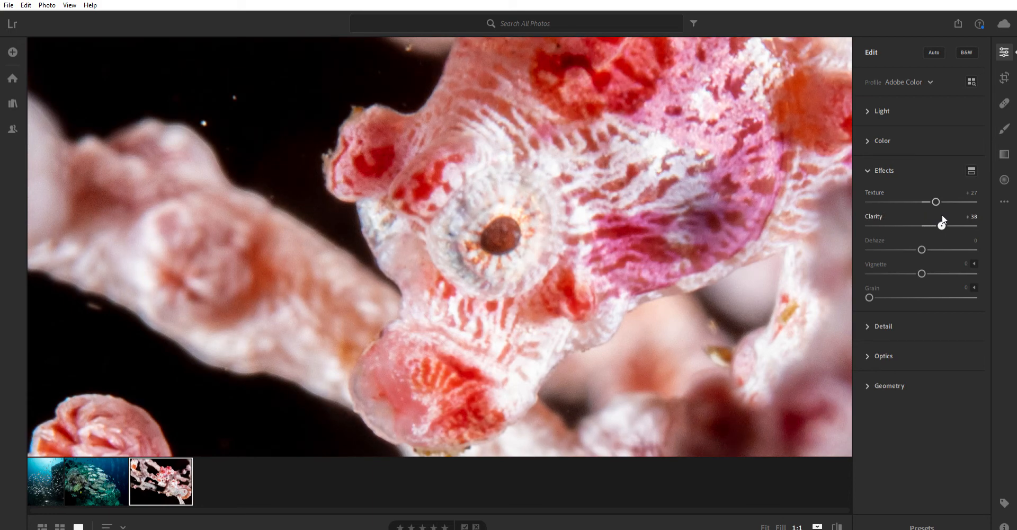
left_click_drag(944, 223, 939, 223)
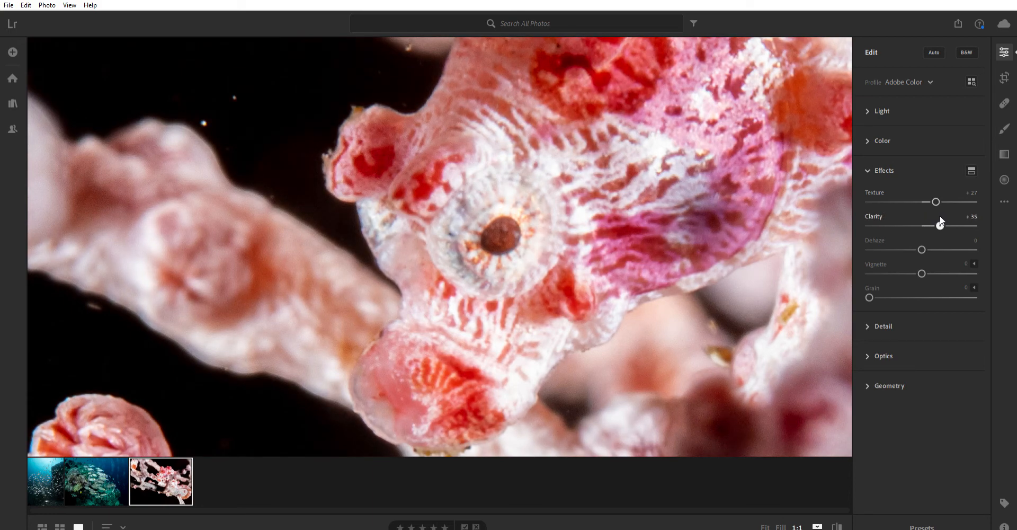
left_click_drag(940, 225, 939, 225)
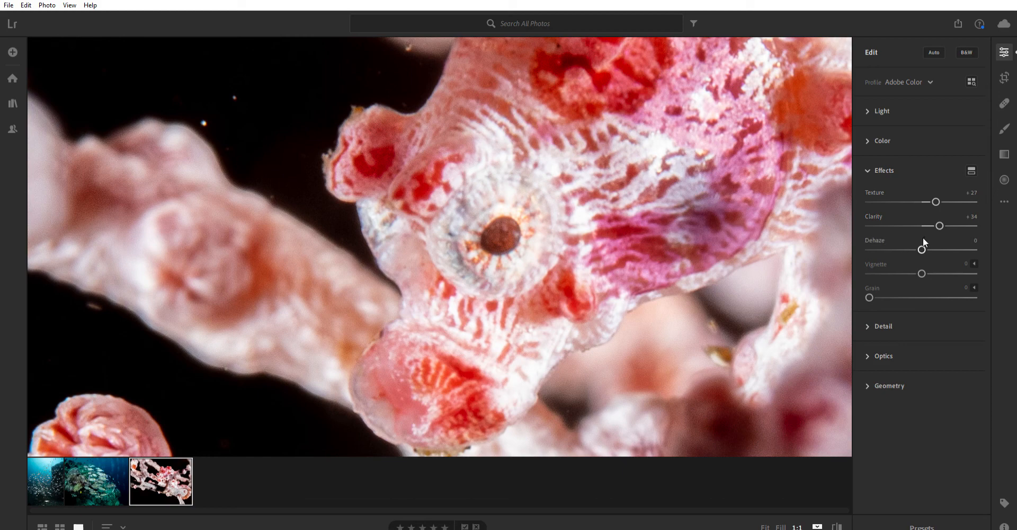
left_click_drag(921, 248, 927, 248)
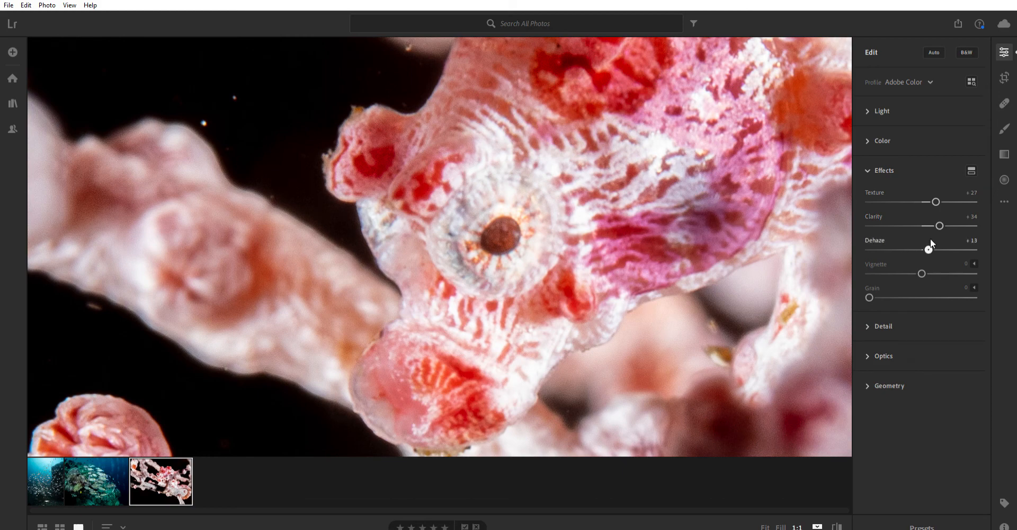
left_click_drag(941, 248, 927, 248)
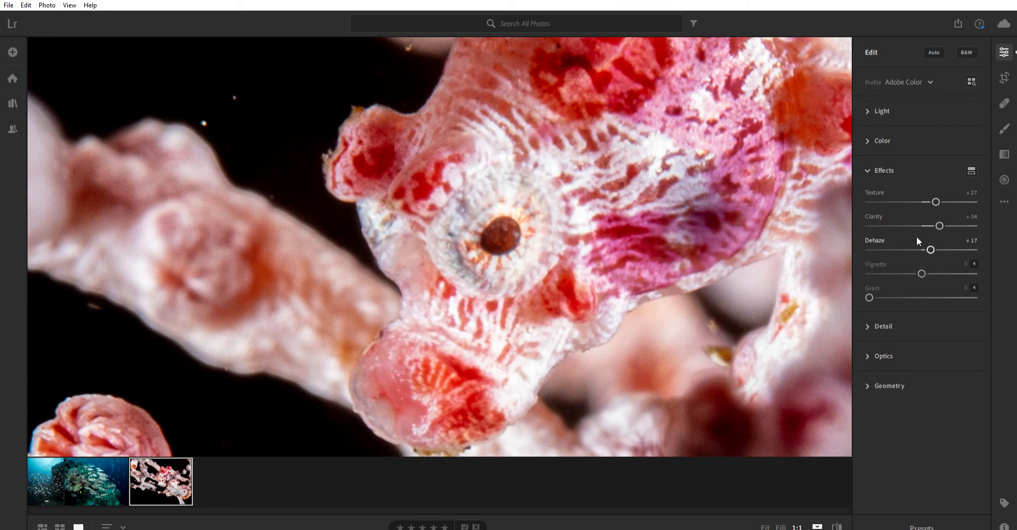
mouse_move(801, 523)
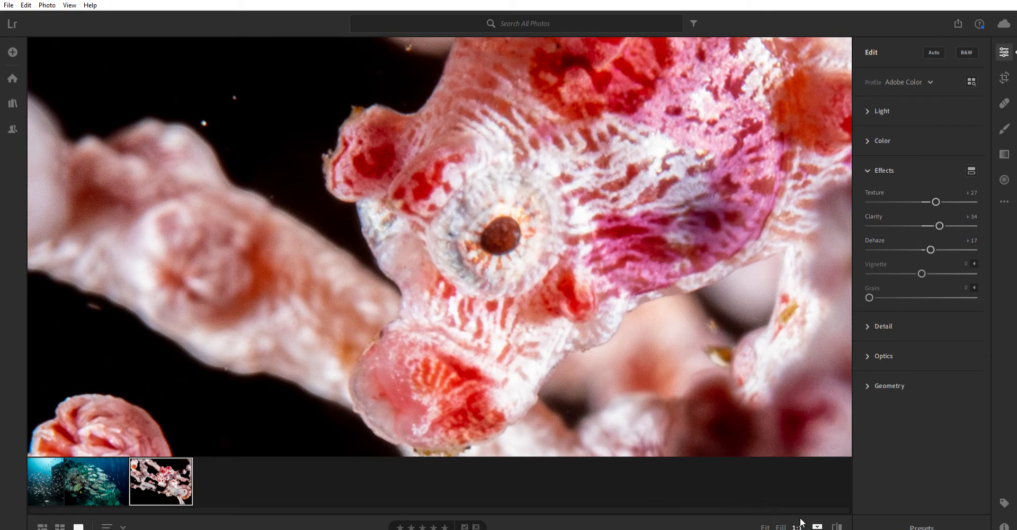
mouse_move(770, 523)
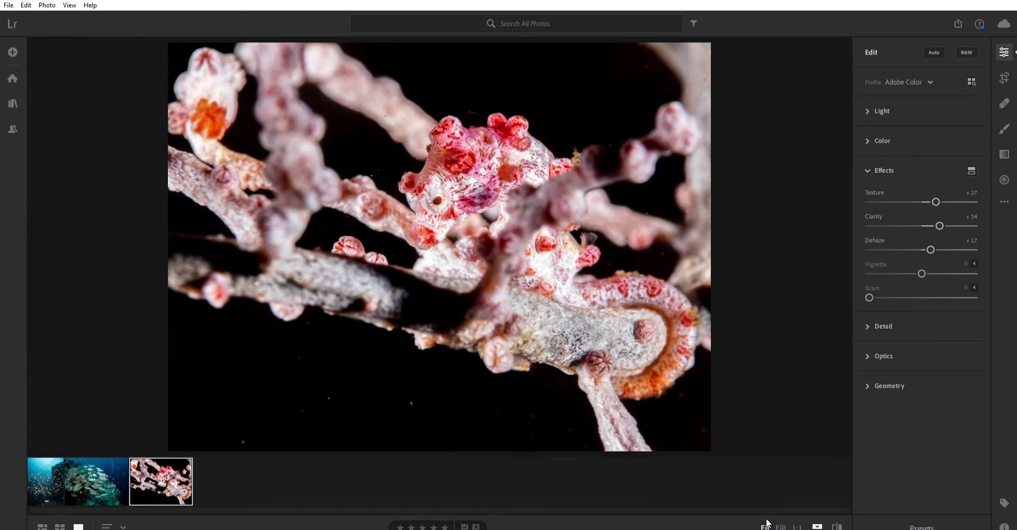
Reopen the Light panel, set Exposure to +0.15 and Contrast to -22.
left_click(881, 111)
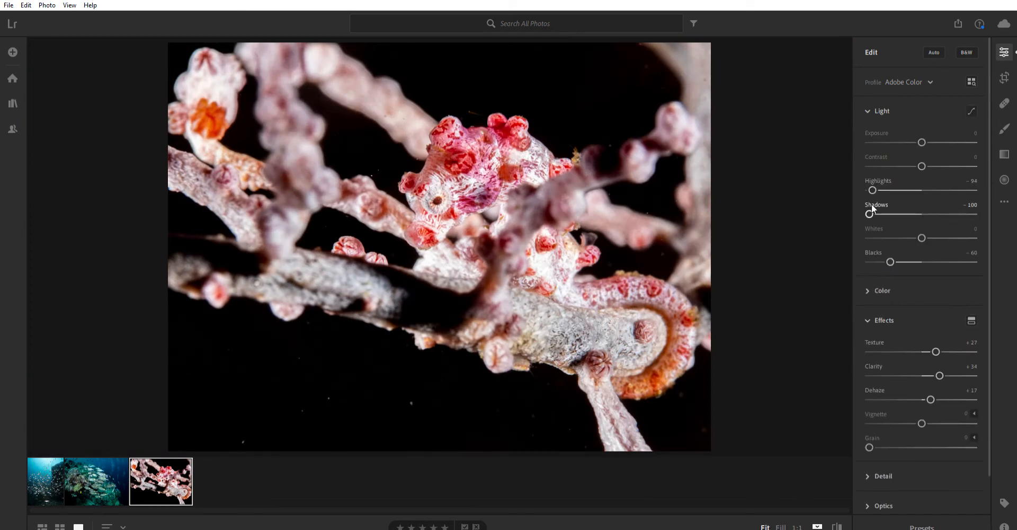
mouse_move(921, 138)
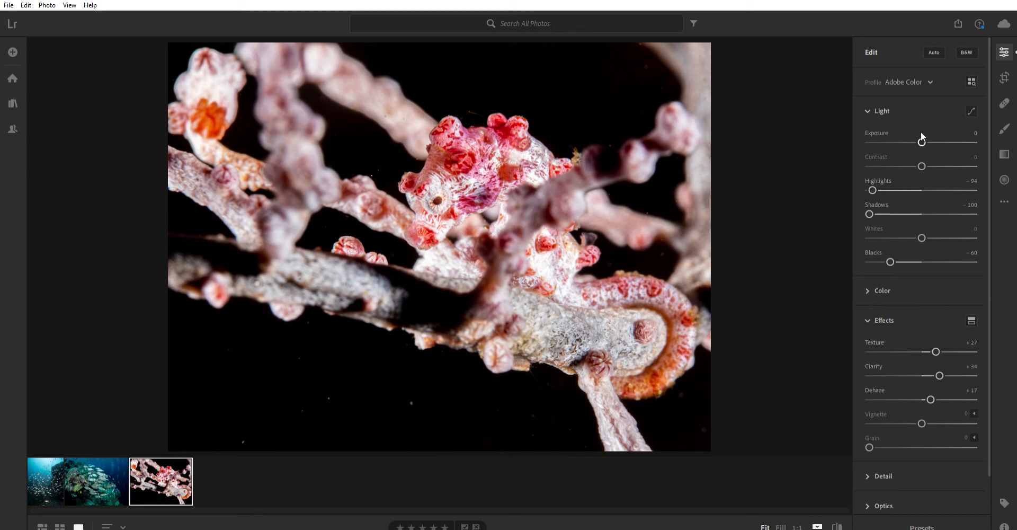
left_click_drag(921, 141, 924, 141)
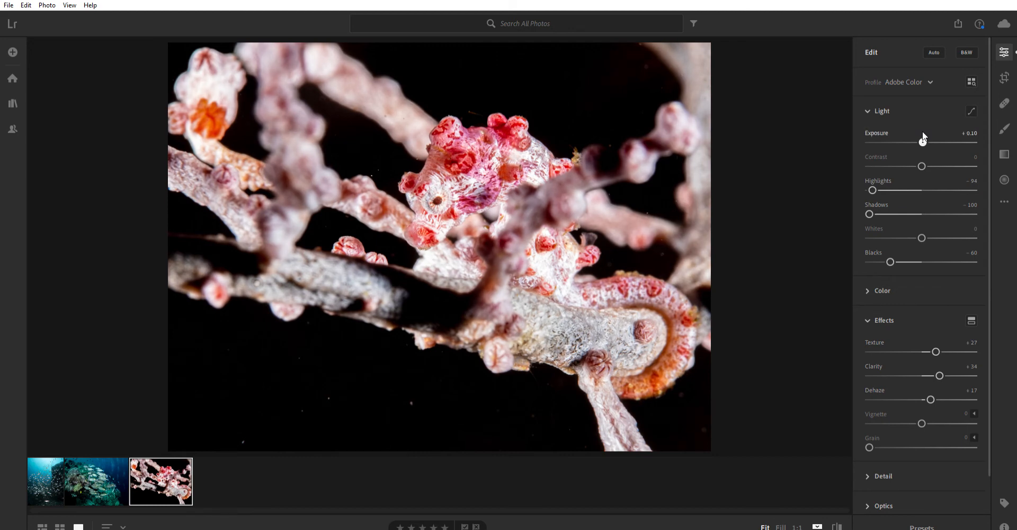
left_click_drag(921, 137, 924, 137)
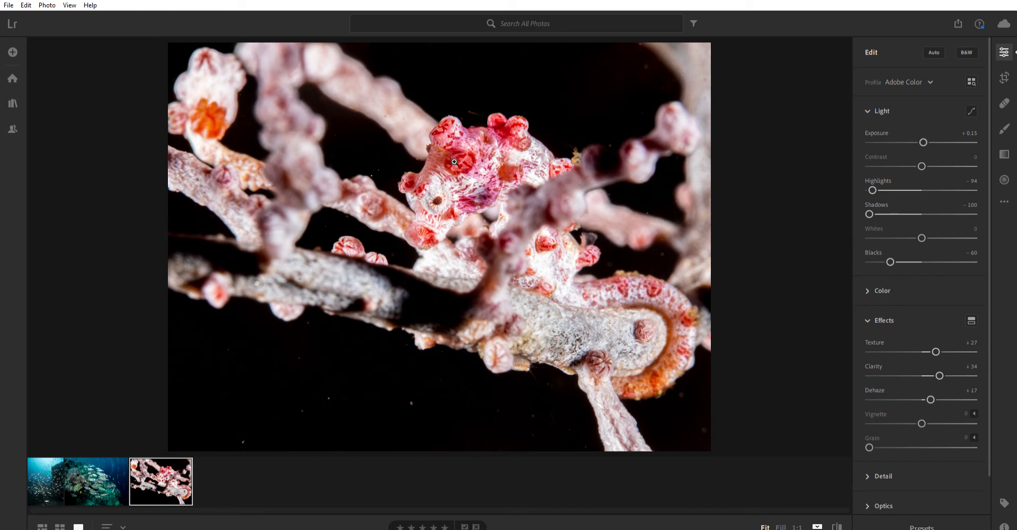
left_click_drag(921, 165, 918, 166)
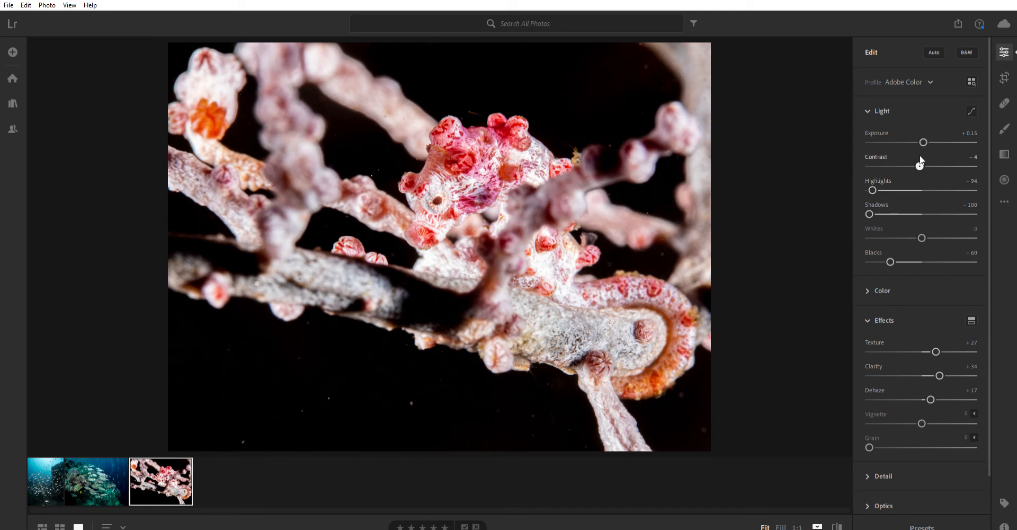
left_click_drag(919, 163, 908, 163)
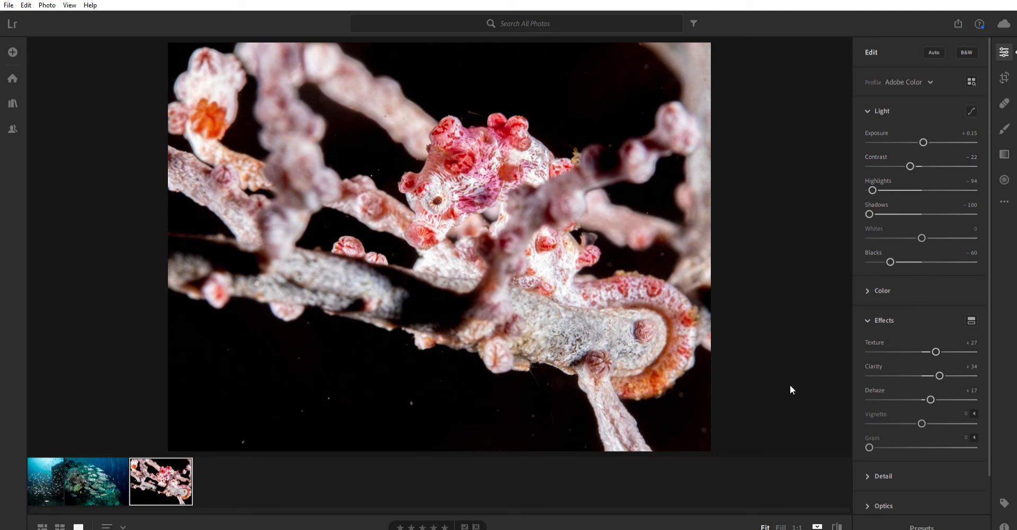
mouse_move(875, 106)
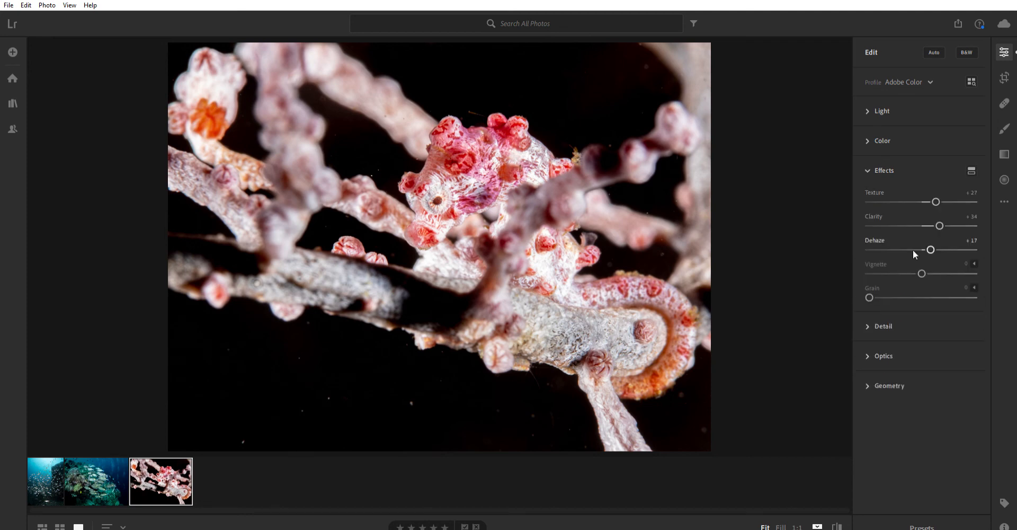
mouse_move(292, 118)
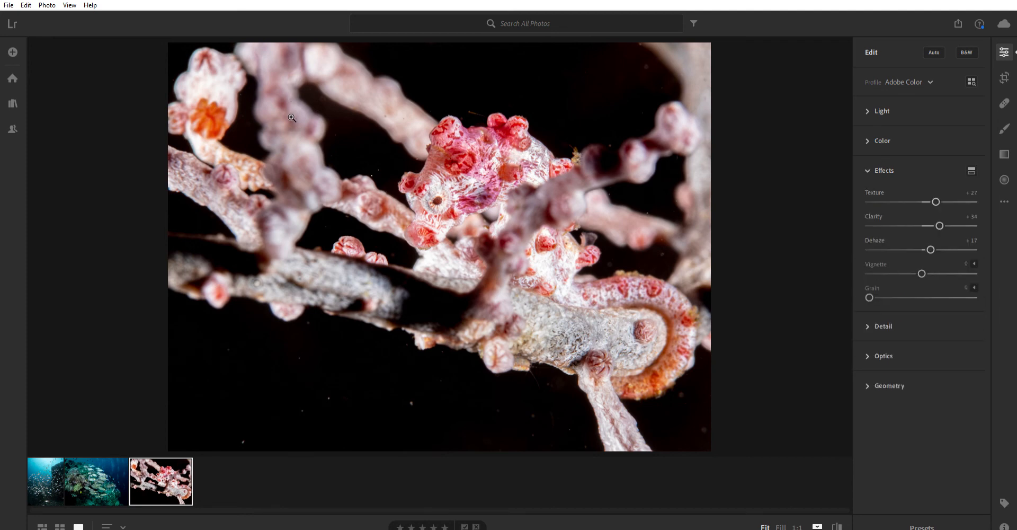
mouse_move(218, 134)
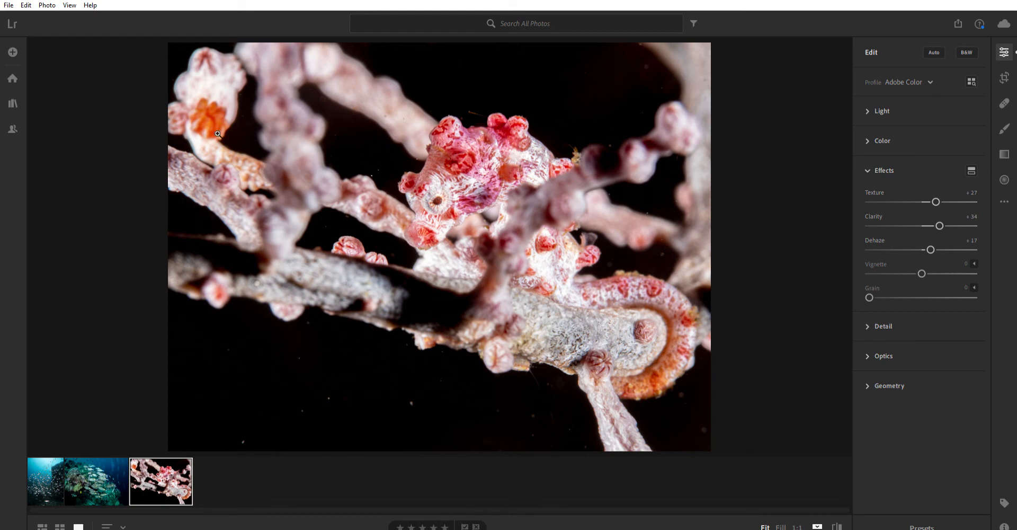
mouse_move(683, 80)
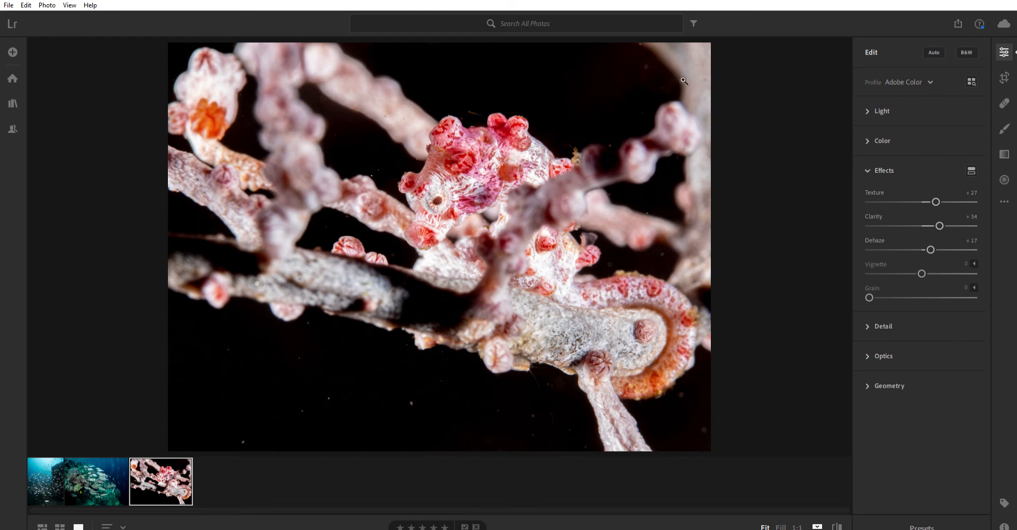
mouse_move(699, 116)
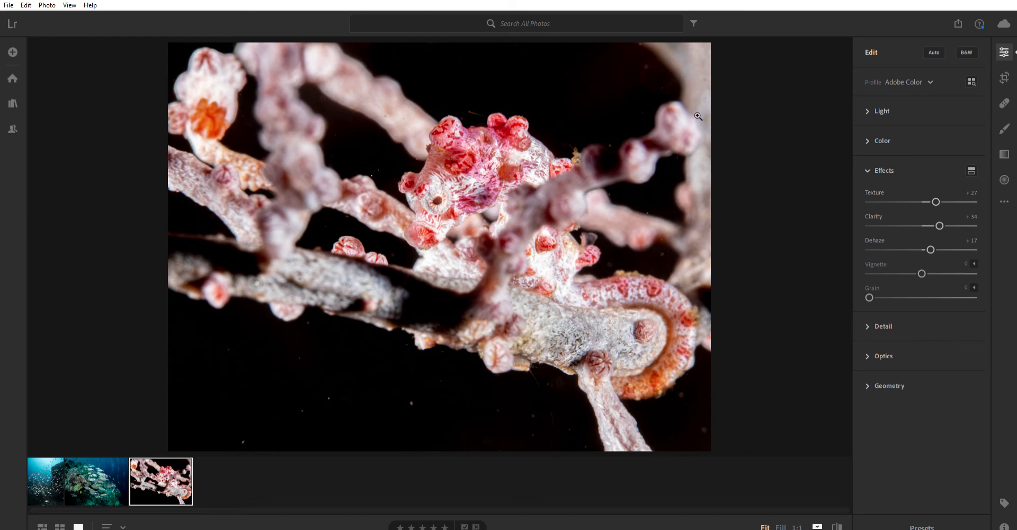
mouse_move(269, 134)
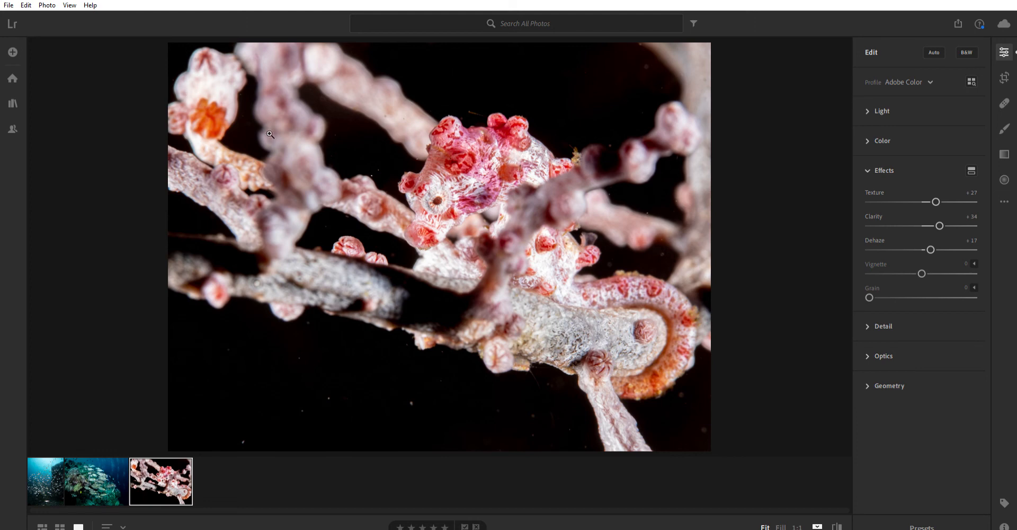
mouse_move(320, 270)
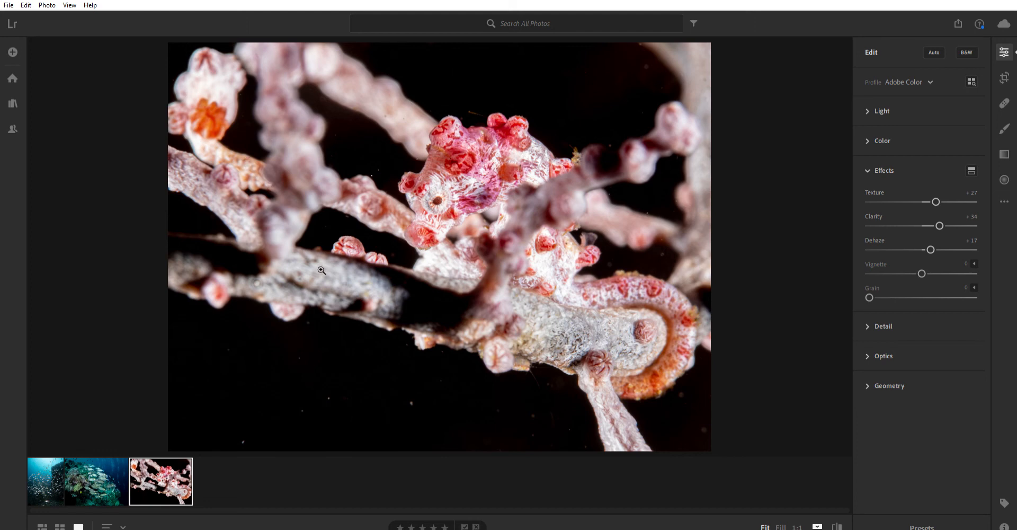
mouse_move(240, 104)
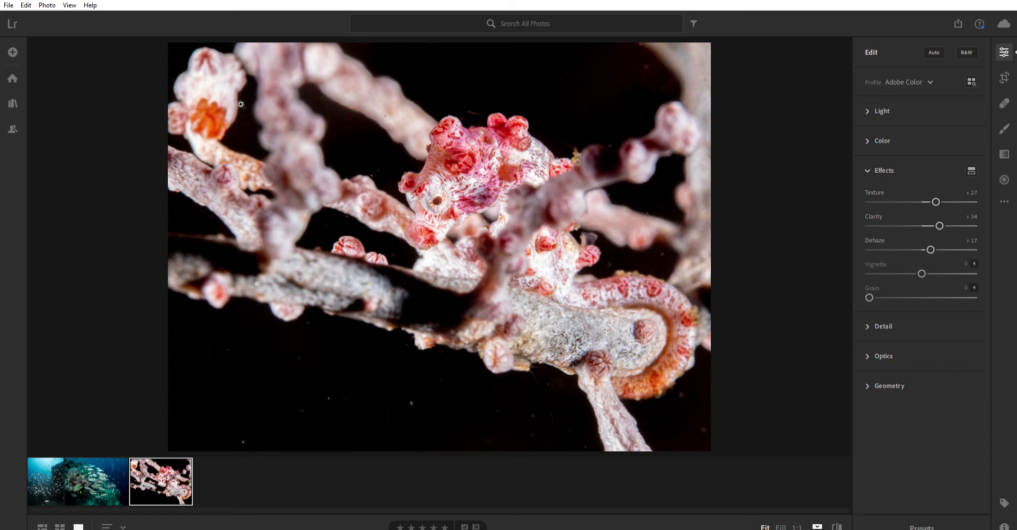
mouse_move(671, 86)
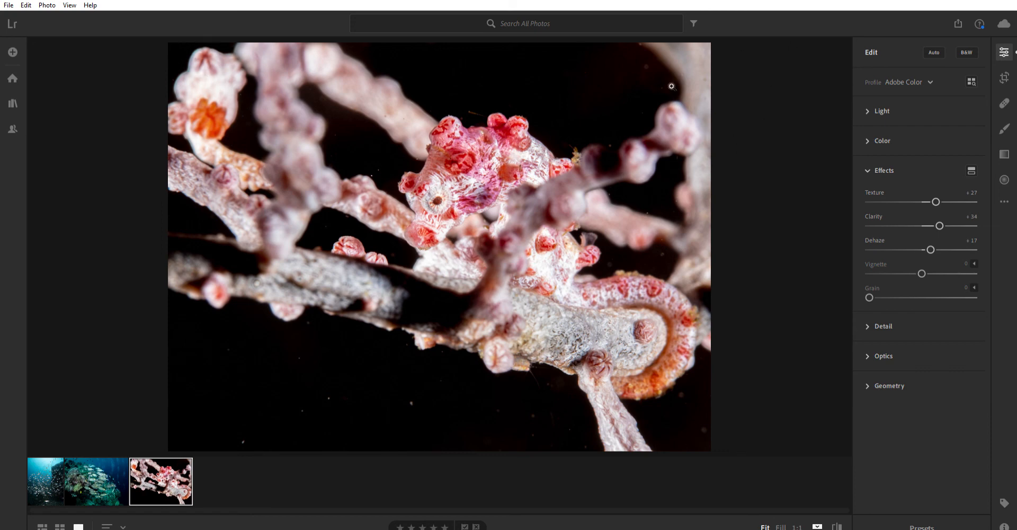
mouse_move(210, 405)
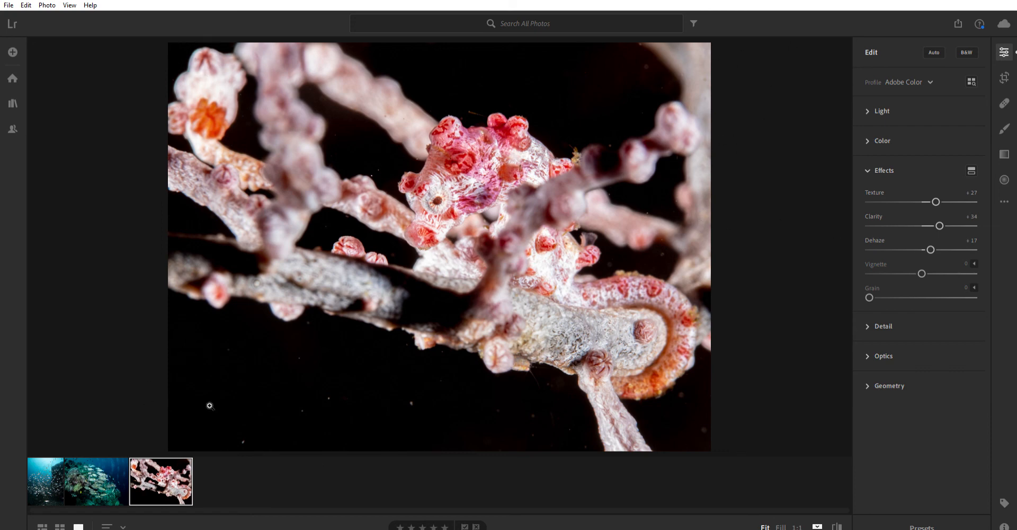
mouse_move(346, 388)
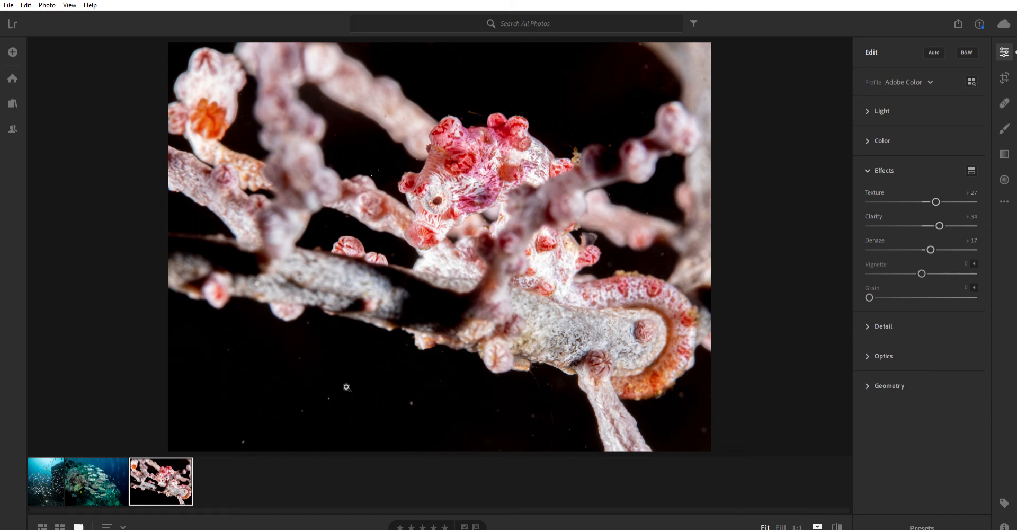
mouse_move(223, 419)
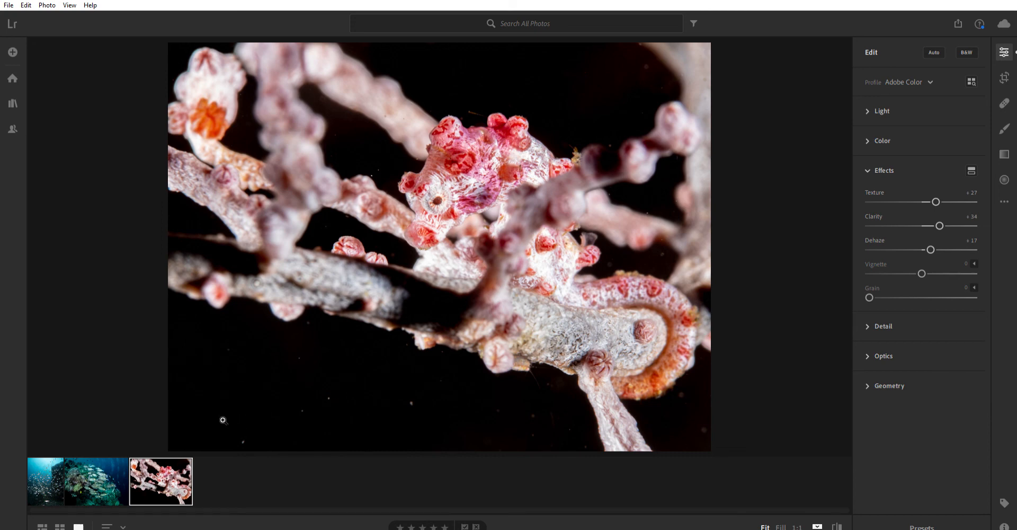
mouse_move(722, 41)
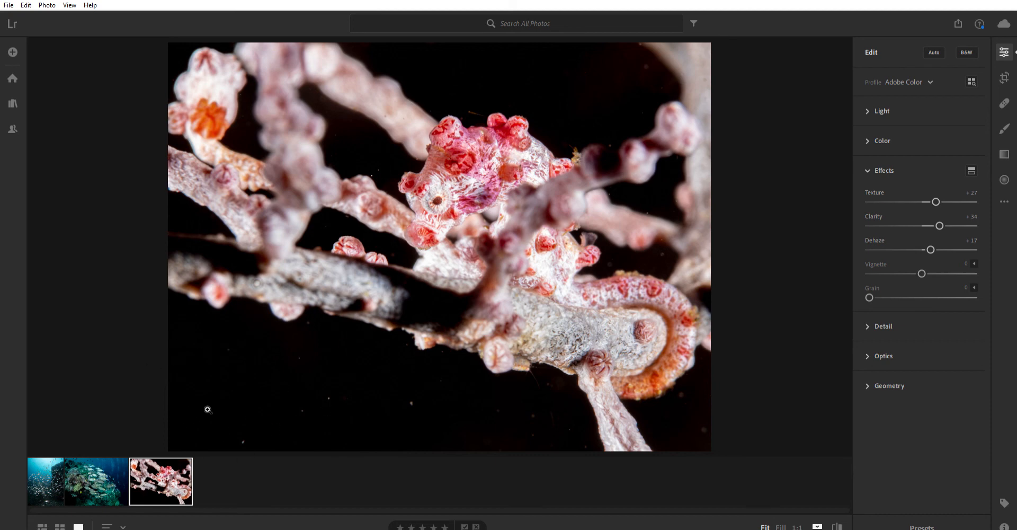
mouse_move(435, 280)
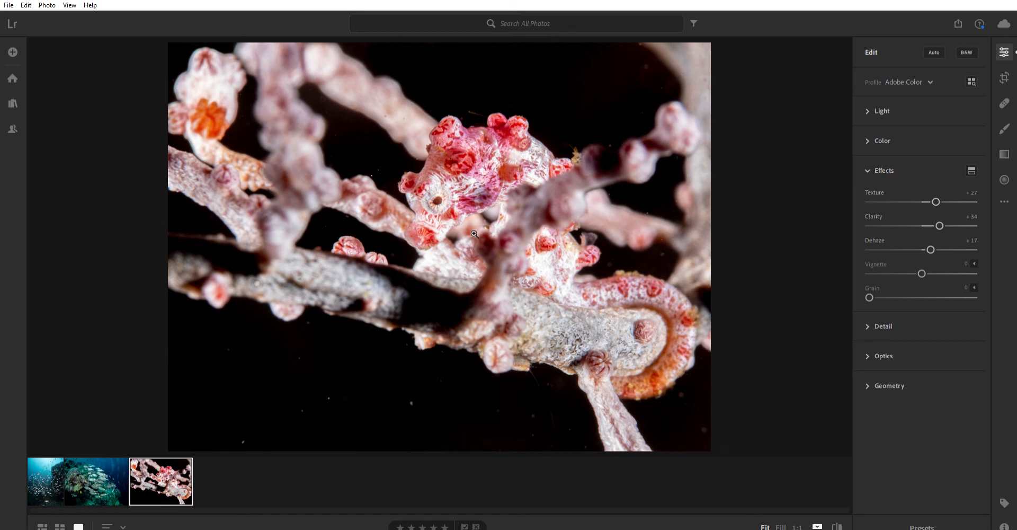
mouse_move(664, 78)
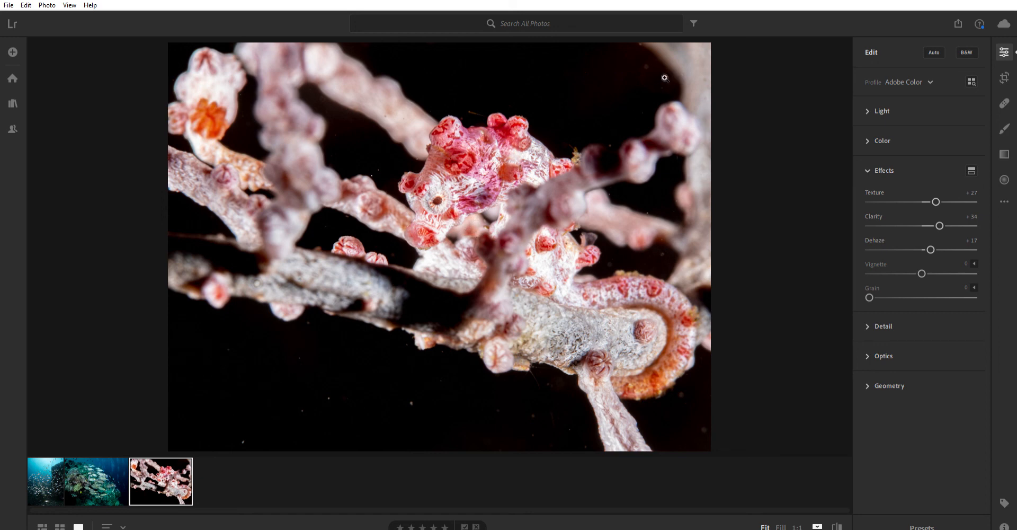
mouse_move(245, 414)
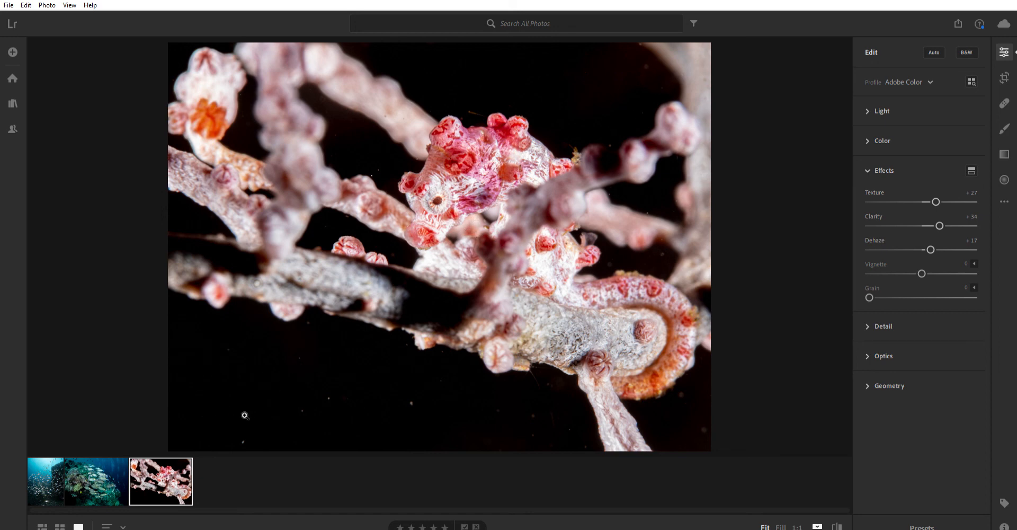
mouse_move(448, 252)
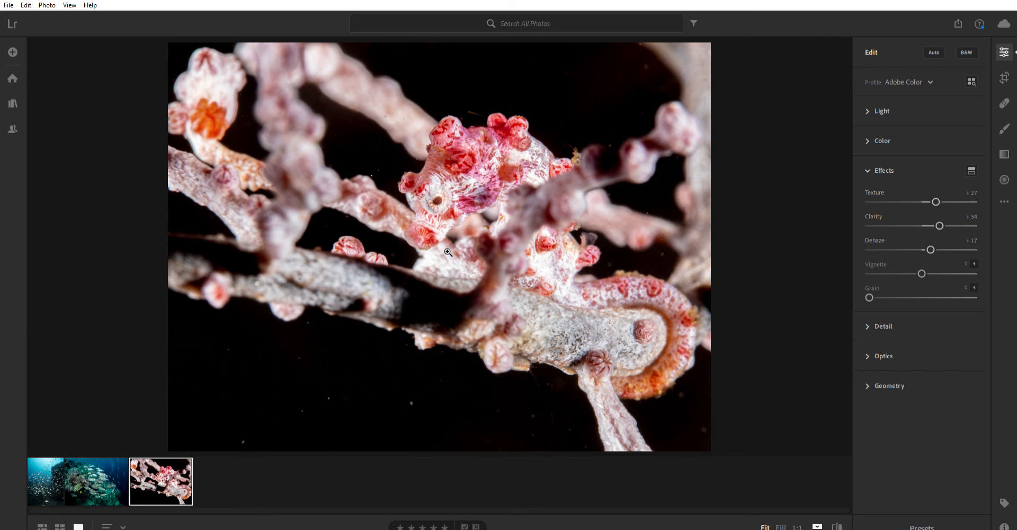
mouse_move(367, 288)
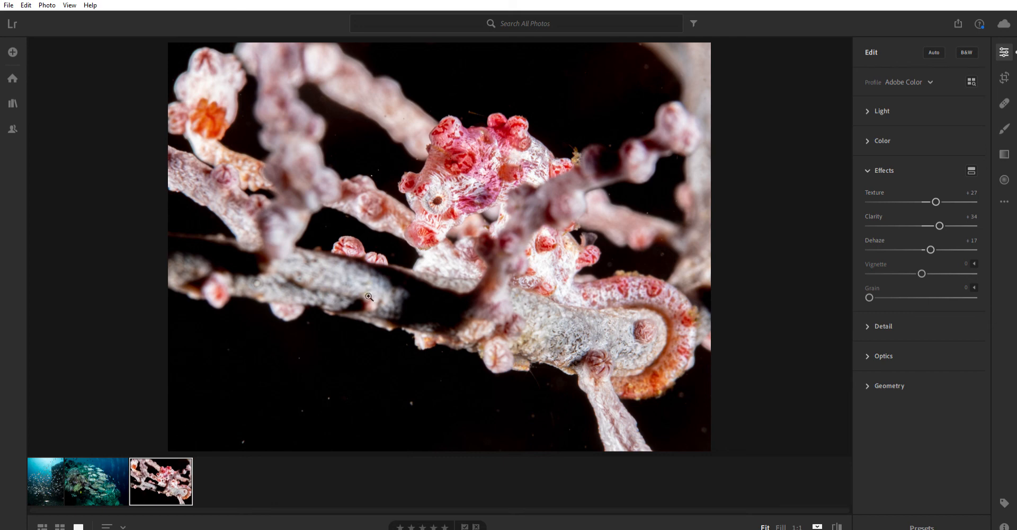
mouse_move(659, 66)
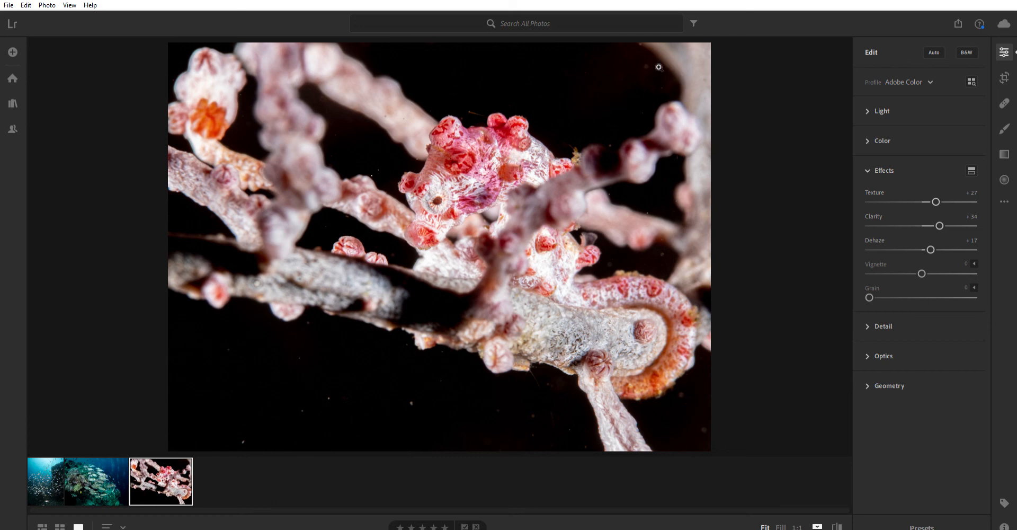
mouse_move(921, 271)
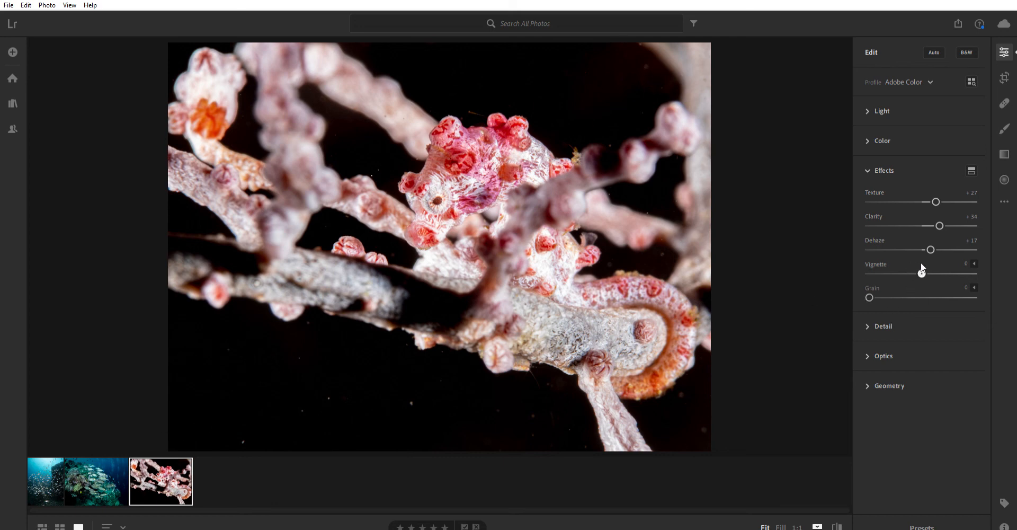
Drag Vignette left to around -50 to darken the photo's edges.
left_click_drag(939, 273, 907, 273)
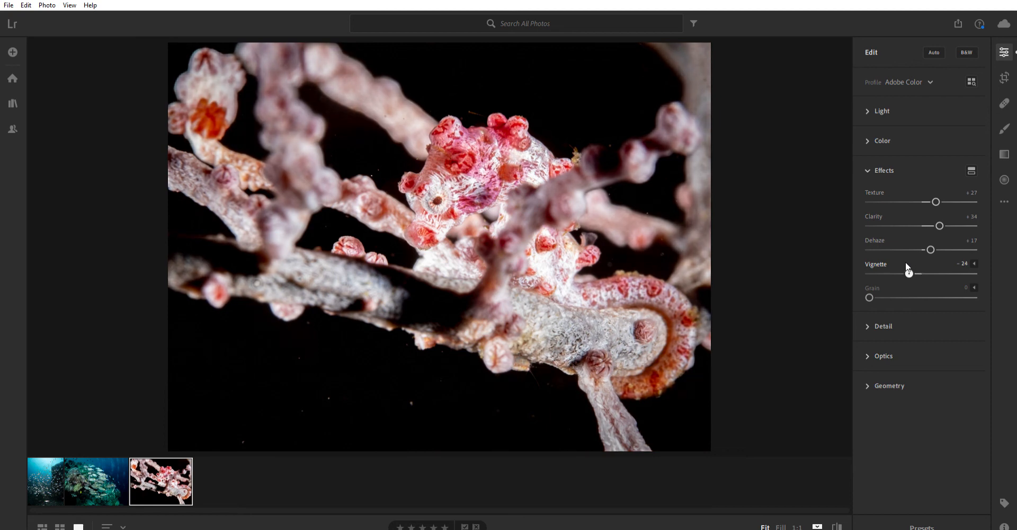
left_click_drag(908, 273, 898, 273)
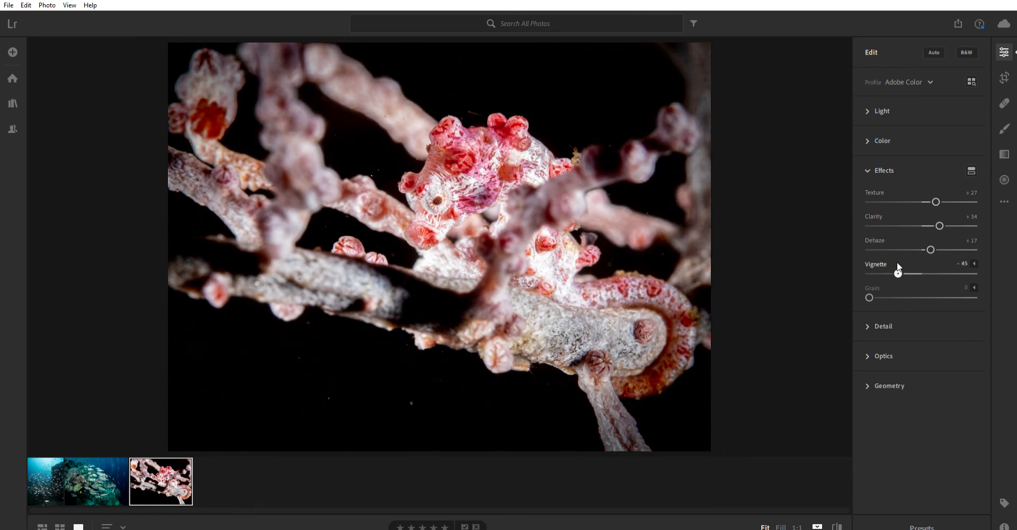
left_click_drag(898, 272, 895, 273)
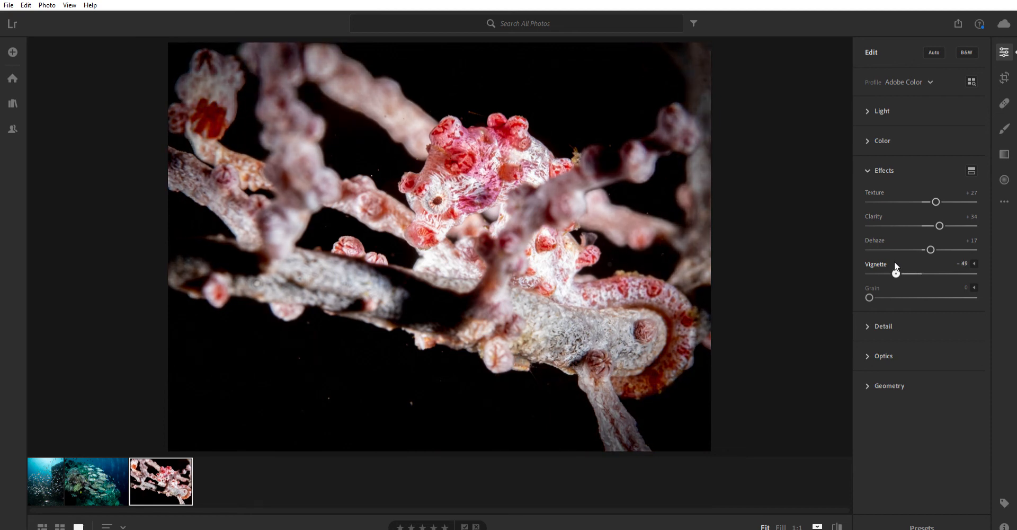
left_click_drag(895, 273, 893, 273)
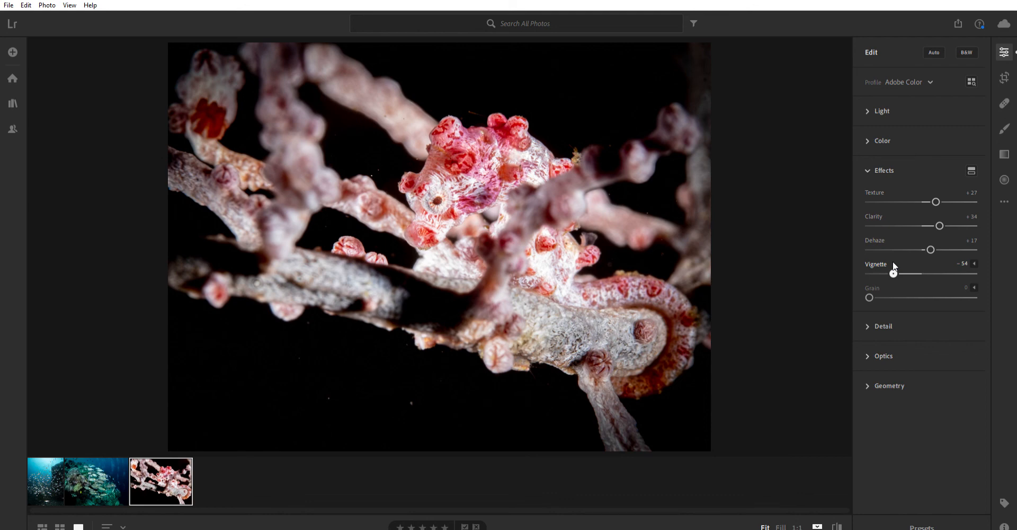
left_click_drag(892, 272, 896, 273)
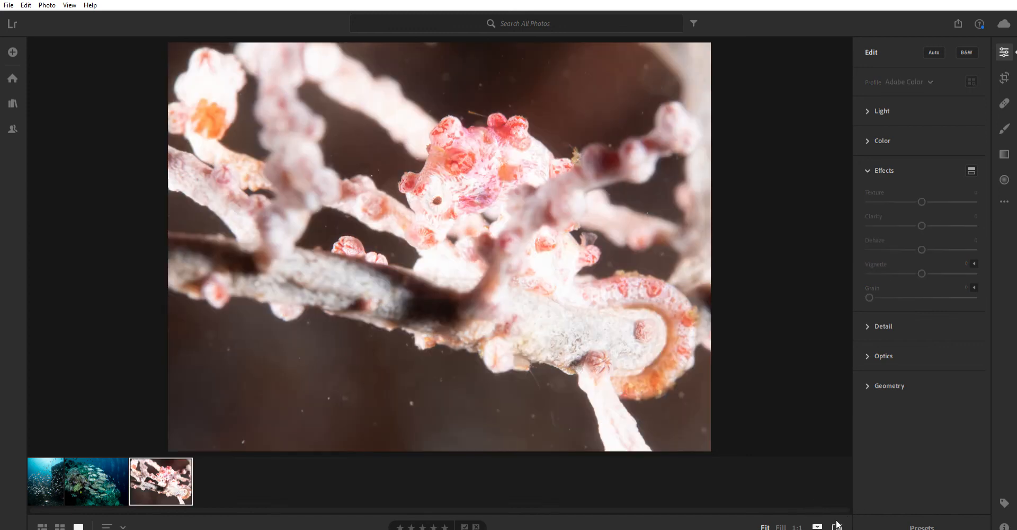
mouse_move(835, 513)
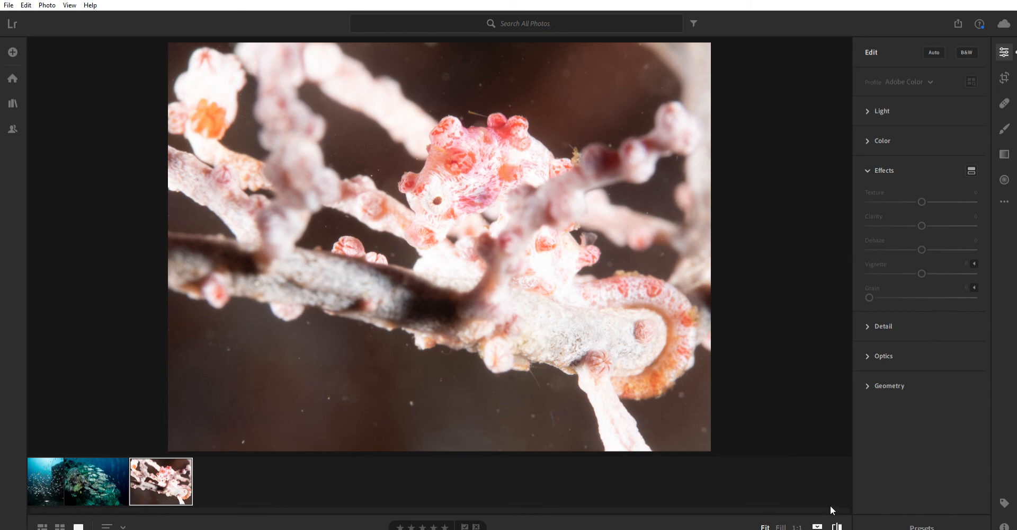
left_click(932, 53)
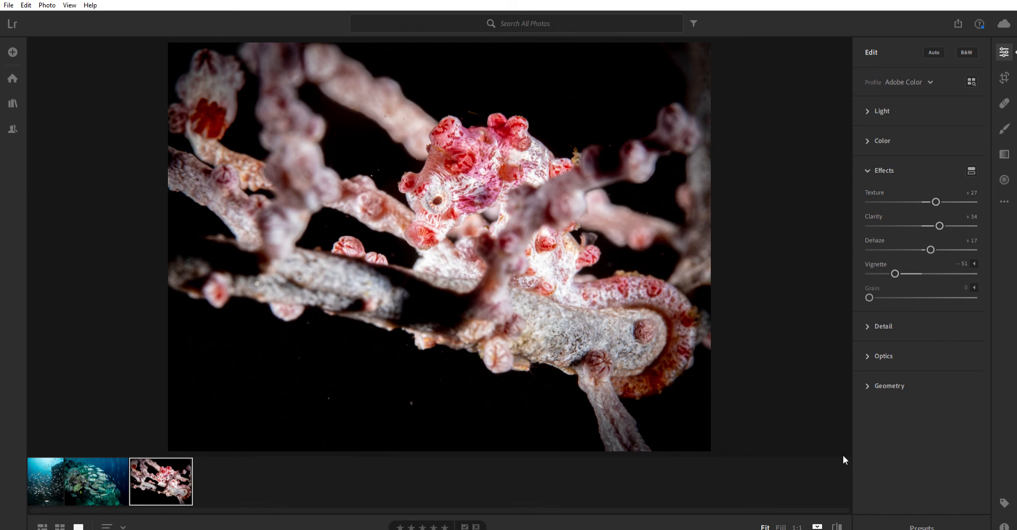
mouse_move(751, 380)
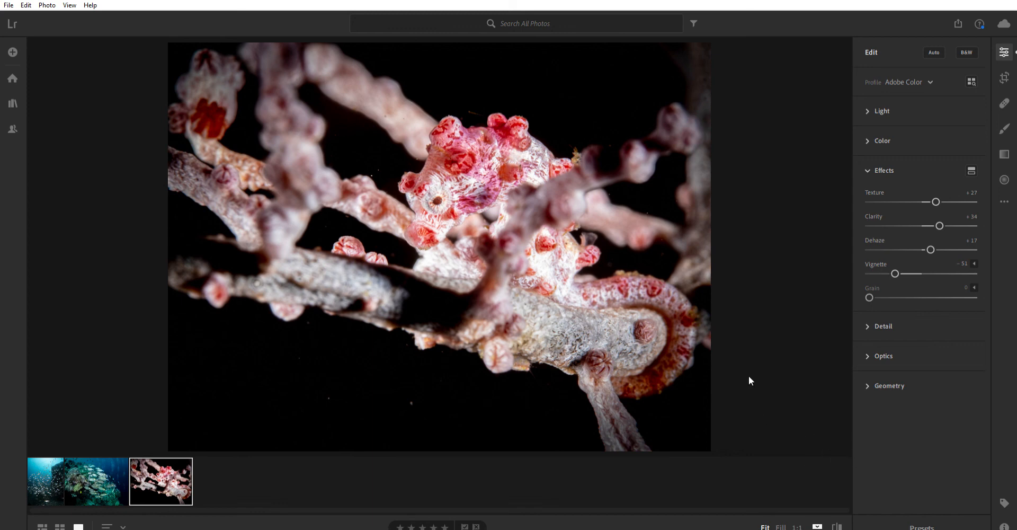
mouse_move(885, 146)
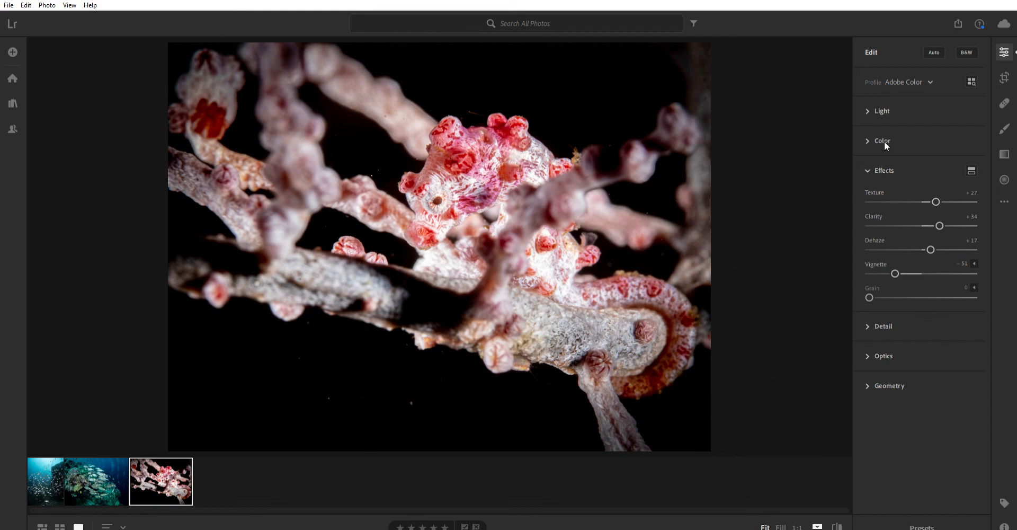